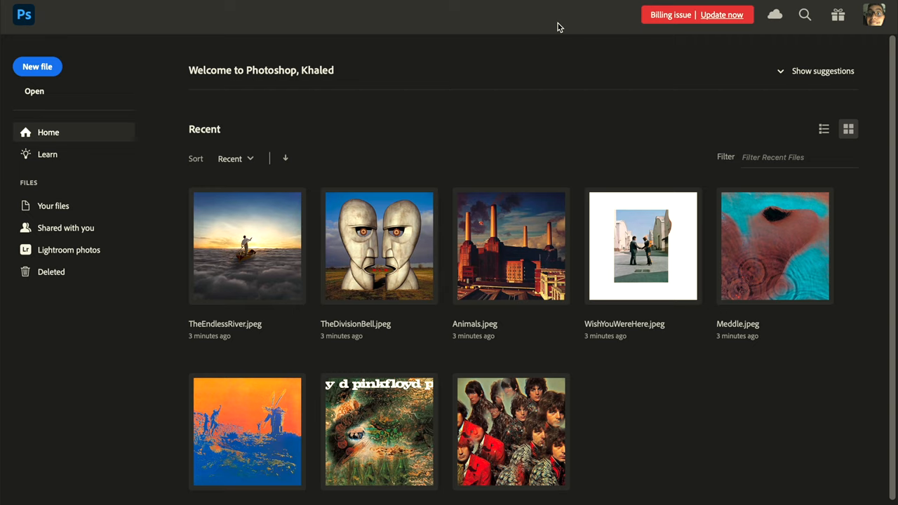
pyautogui.moveTo(786, 432)
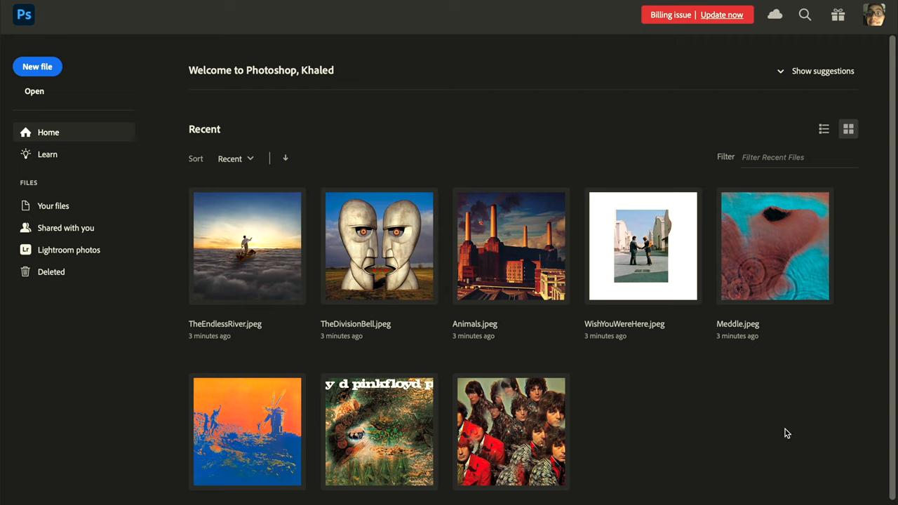
pyautogui.moveTo(233, 486)
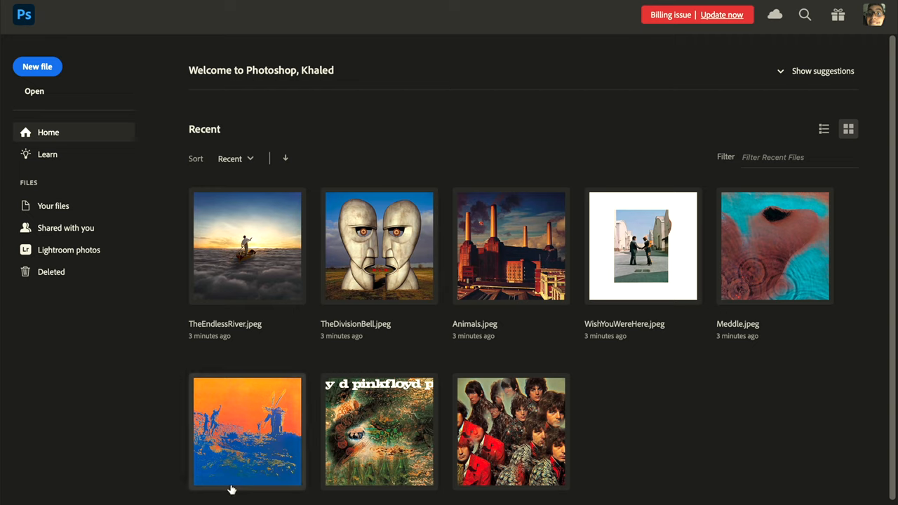
pyautogui.moveTo(682, 438)
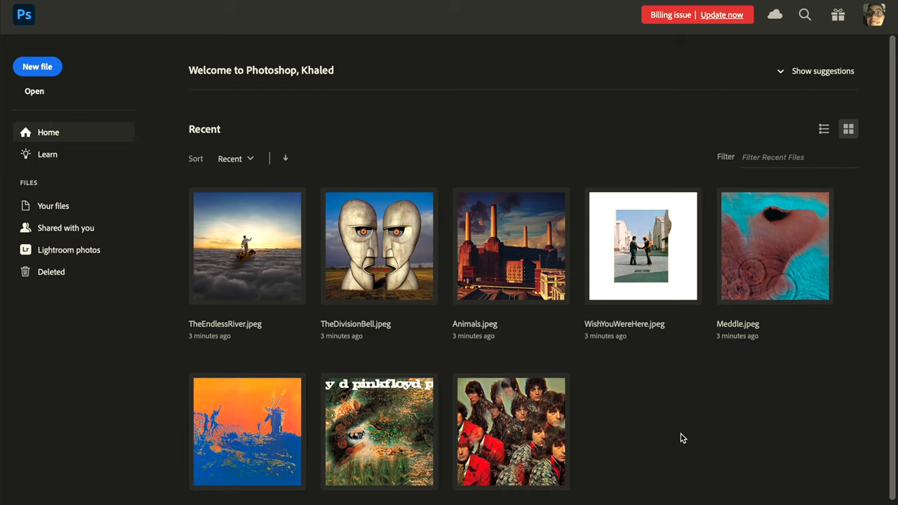
pyautogui.moveTo(799, 216)
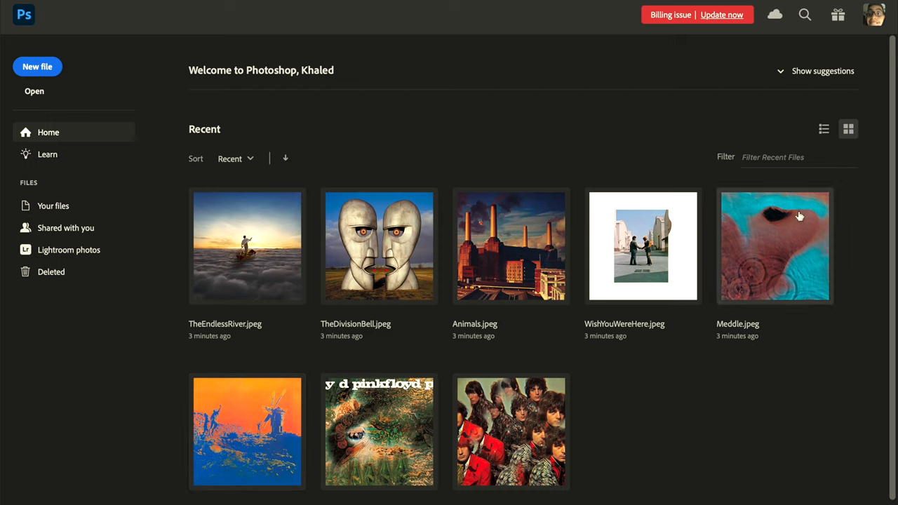
# - Commit the placed Piper cover and marquee-select the cover to its edges
pyautogui.doubleClick(516, 439)
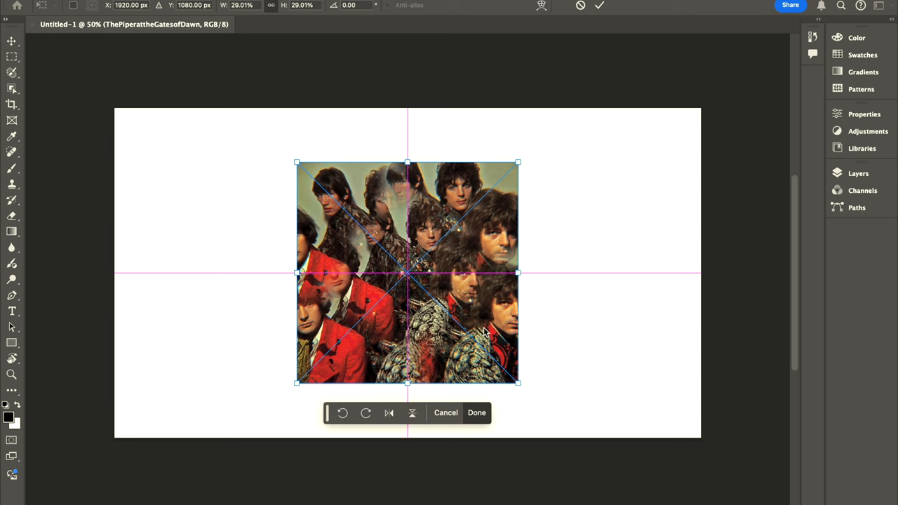
pyautogui.click(476, 412)
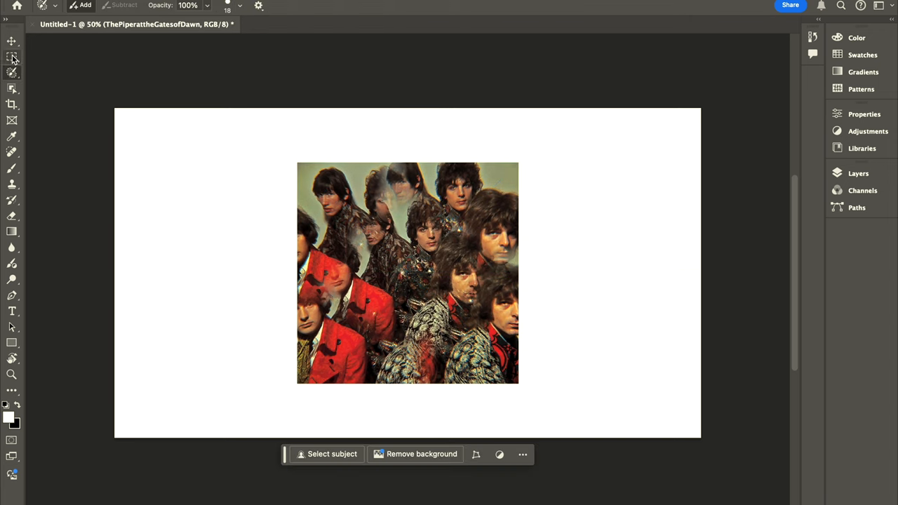
pyautogui.click(12, 54)
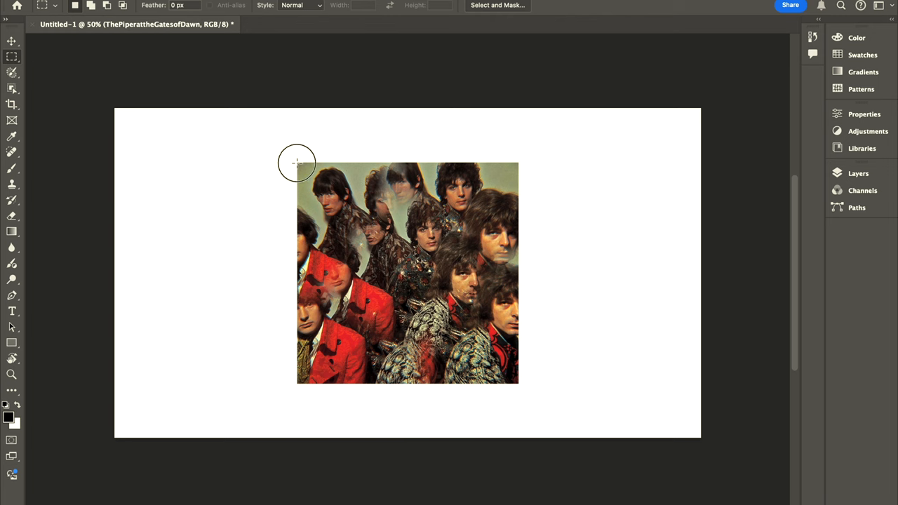
pyautogui.moveTo(297, 163); pyautogui.dragTo(507, 390)
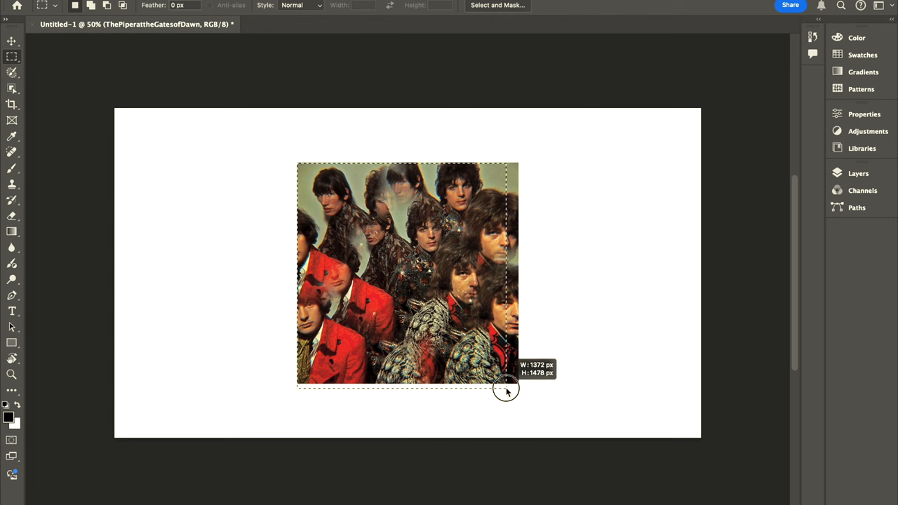
pyautogui.moveTo(506, 390); pyautogui.dragTo(519, 386)
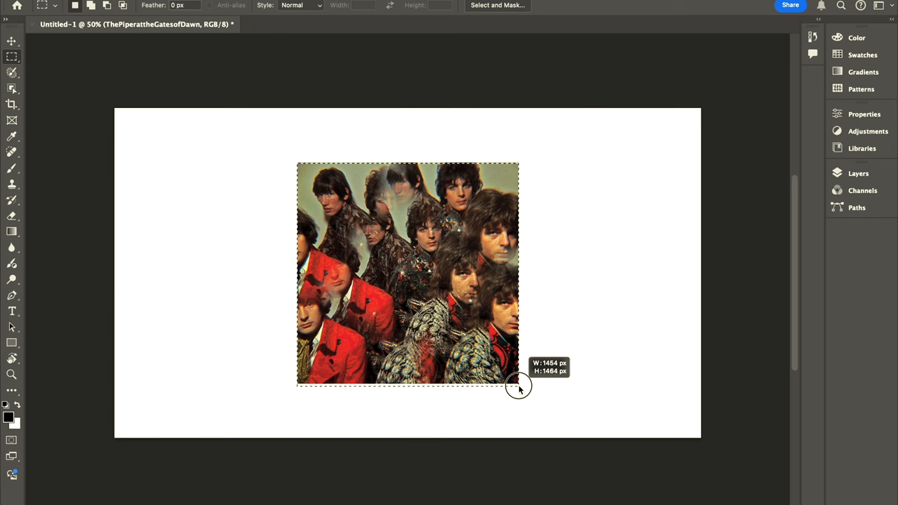
# - Invert the selection to the white surroundings and start Generative Fill
pyautogui.rightClick(521, 388)
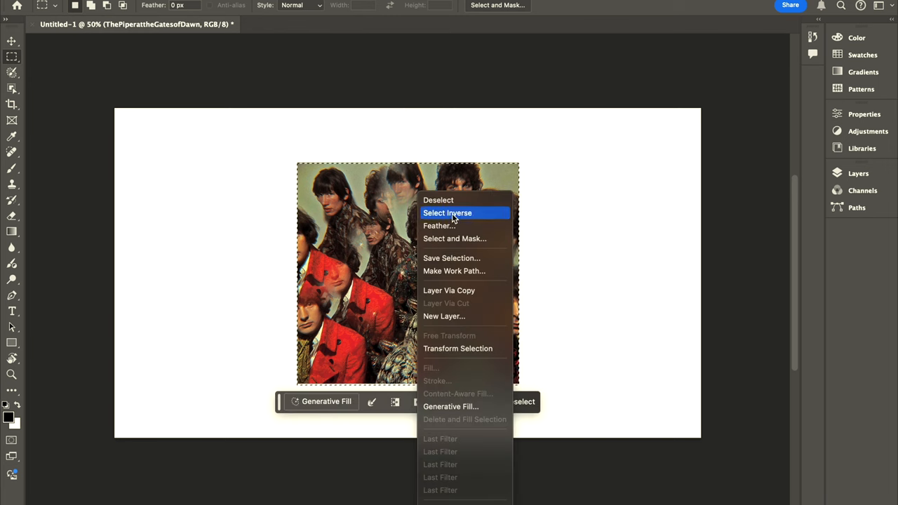
pyautogui.click(446, 212)
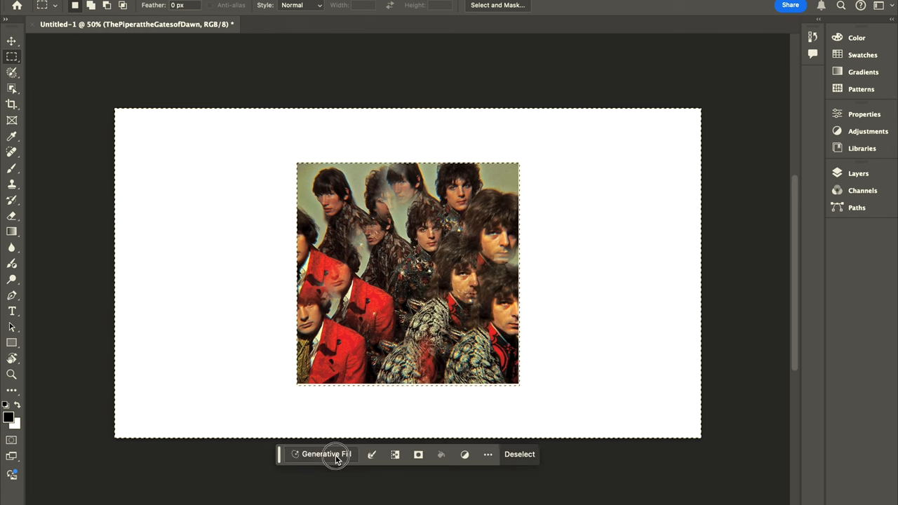
pyautogui.click(325, 455)
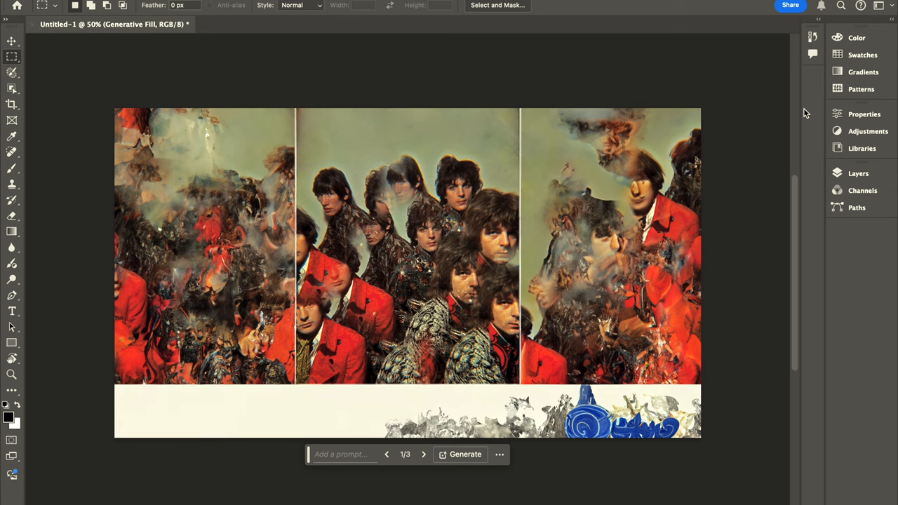
pyautogui.moveTo(787, 155)
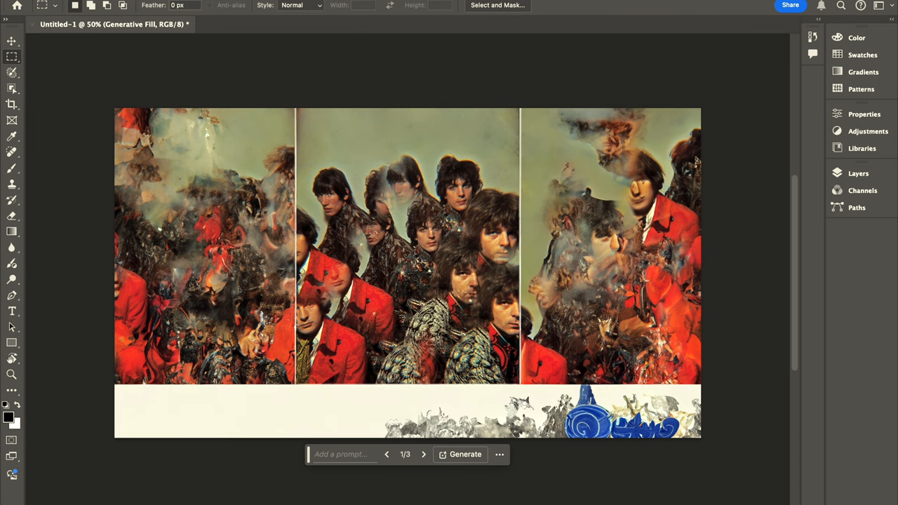
pyautogui.moveTo(433, 477)
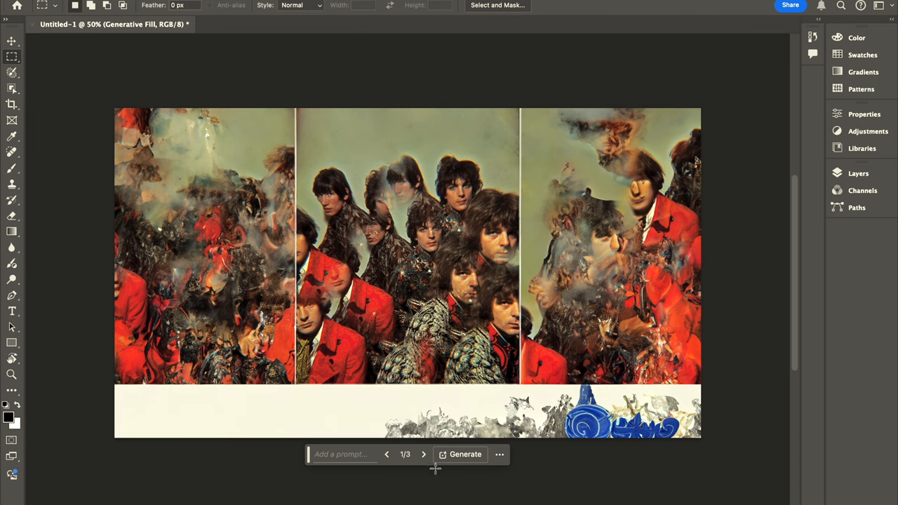
# - Browse the three Piper variations, then generate a further batch
pyautogui.click(423, 455)
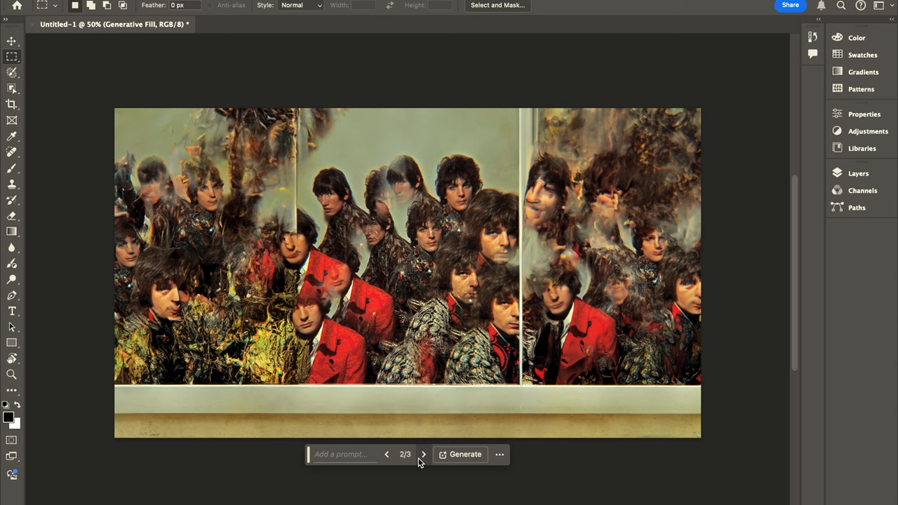
pyautogui.moveTo(421, 459)
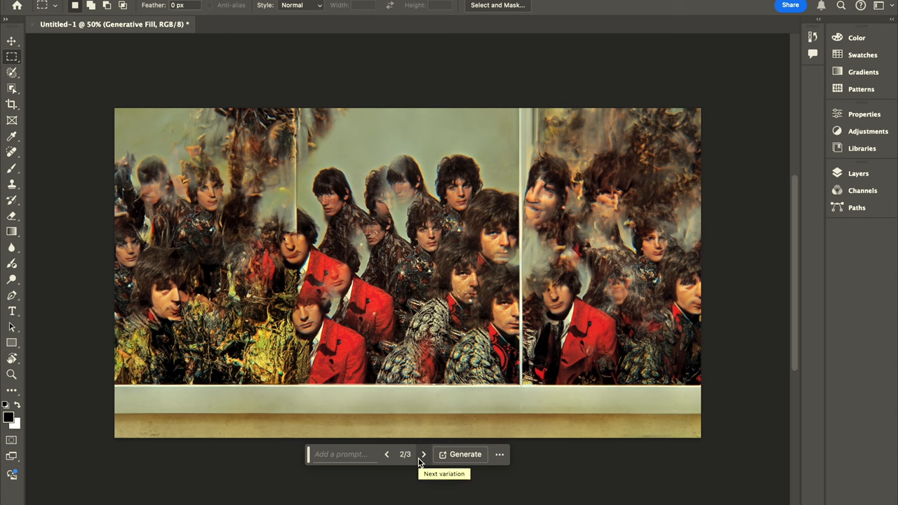
pyautogui.moveTo(430, 468)
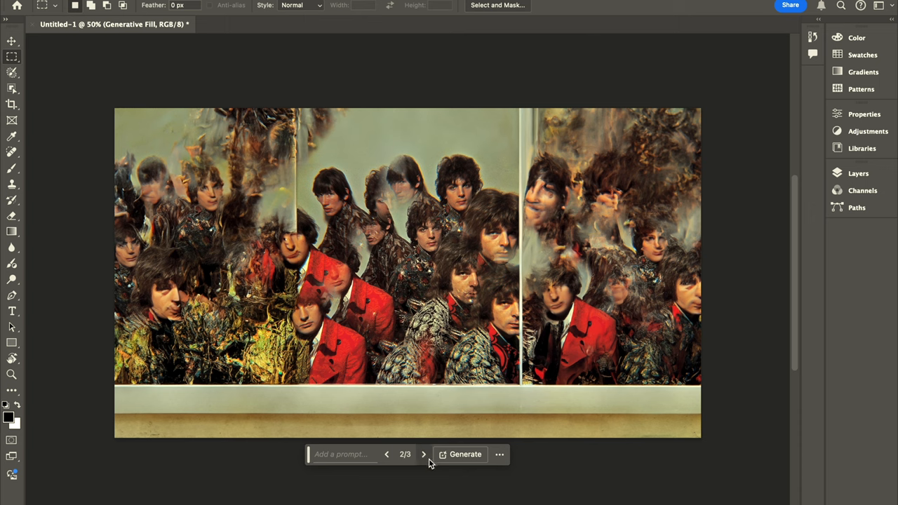
pyautogui.click(428, 454)
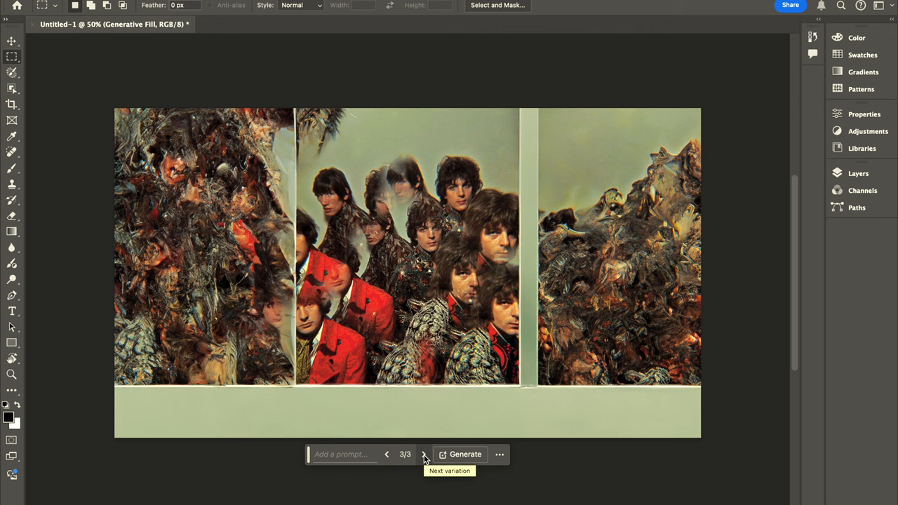
pyautogui.moveTo(451, 454)
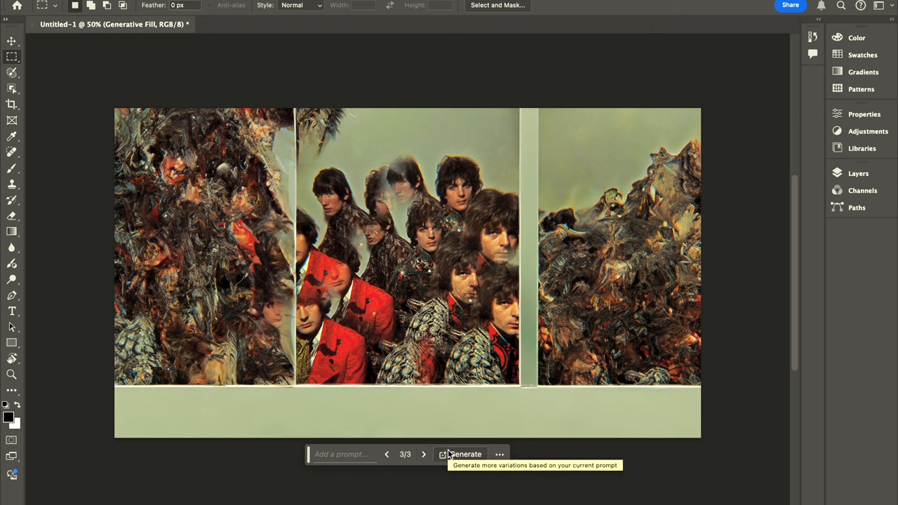
pyautogui.moveTo(457, 458)
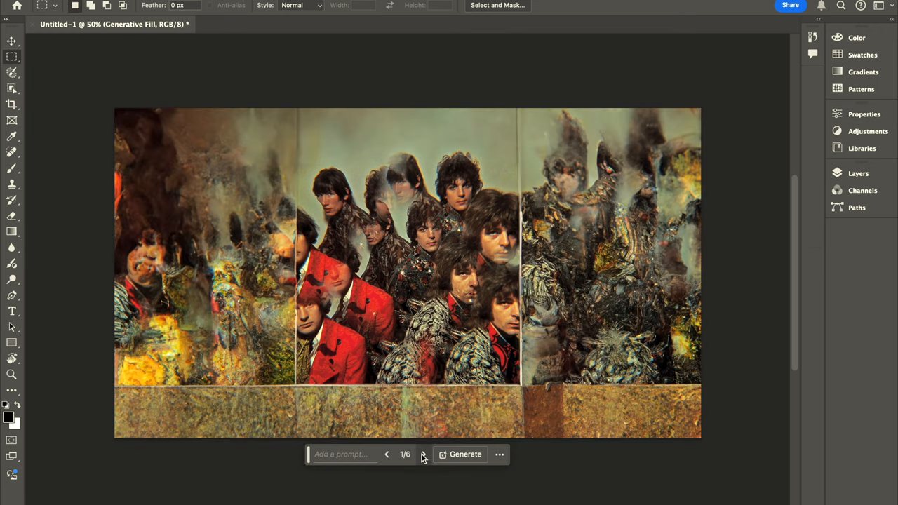
pyautogui.click(425, 455)
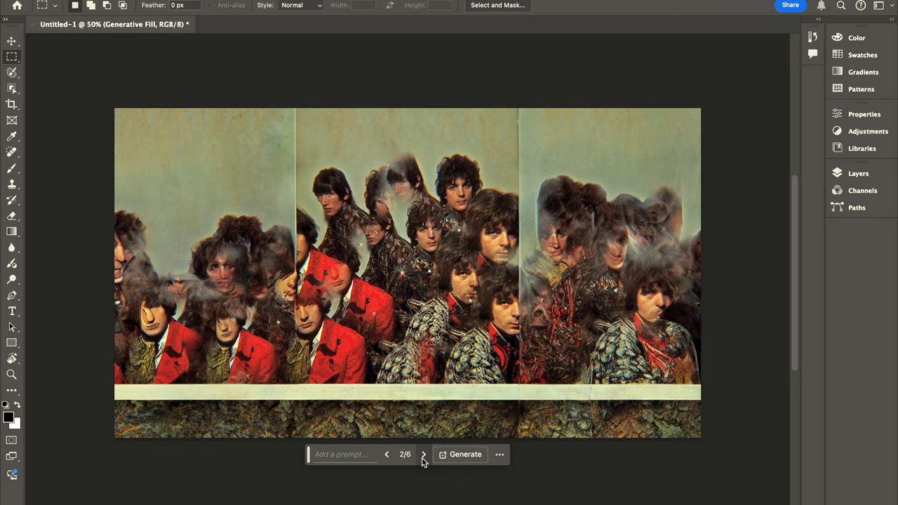
# - Pick an earlier variation from the new batch and save as Piper.psd
pyautogui.click(420, 455)
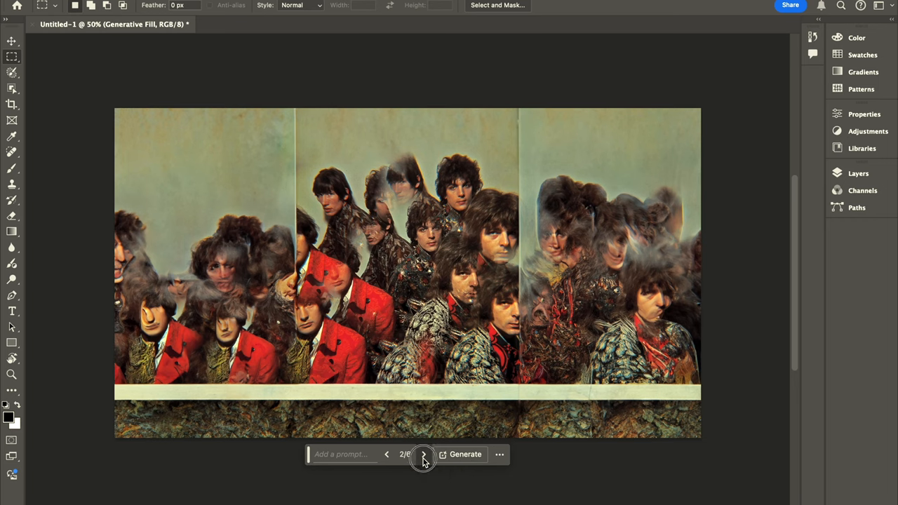
pyautogui.click(423, 454)
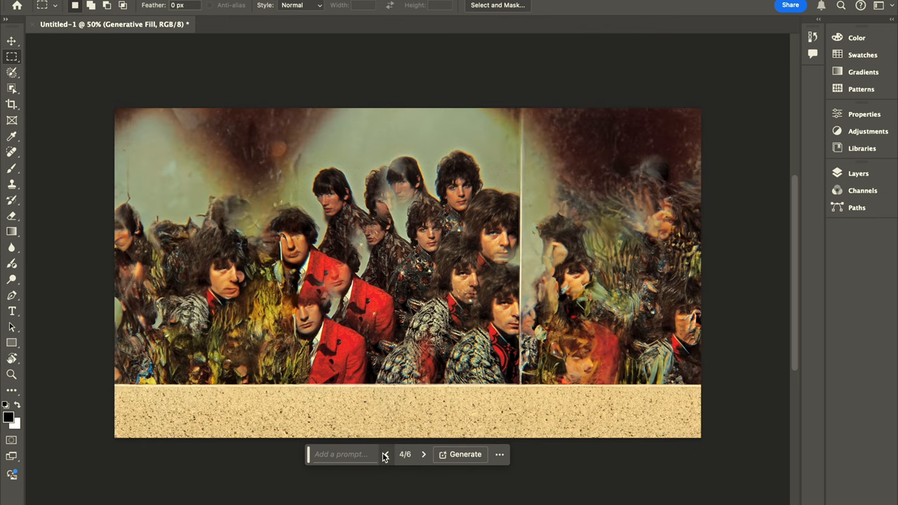
pyautogui.click(386, 454)
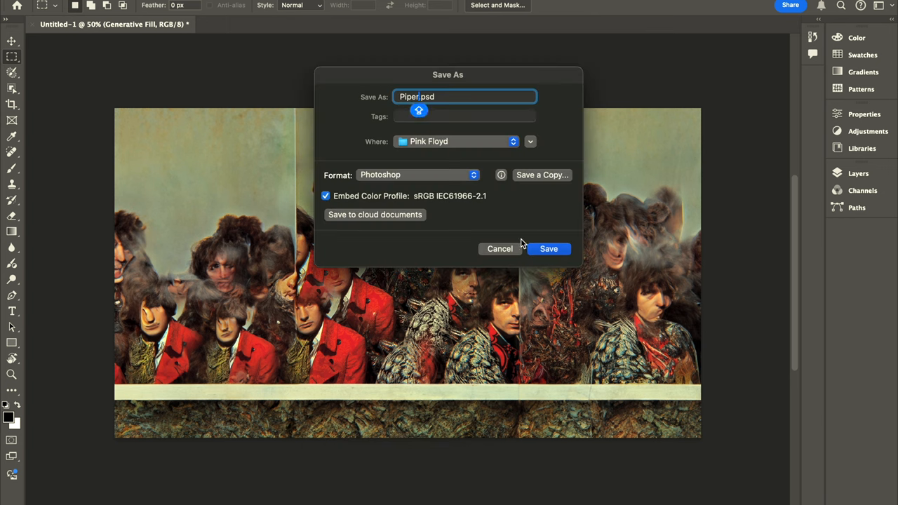
pyautogui.click(548, 248)
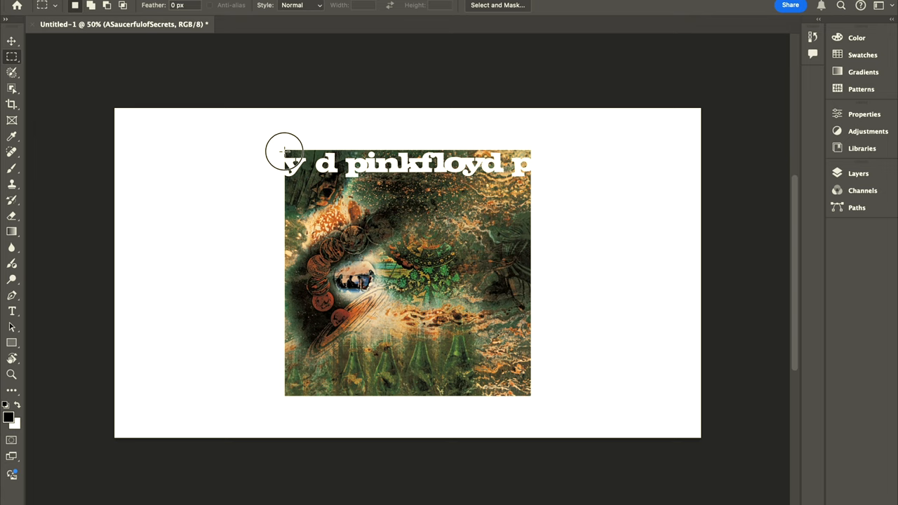
# - Marquee-select the cut-off lettering strip atop the Saucerful cover and start Generative Fill
pyautogui.moveTo(284, 150); pyautogui.dragTo(382, 174)
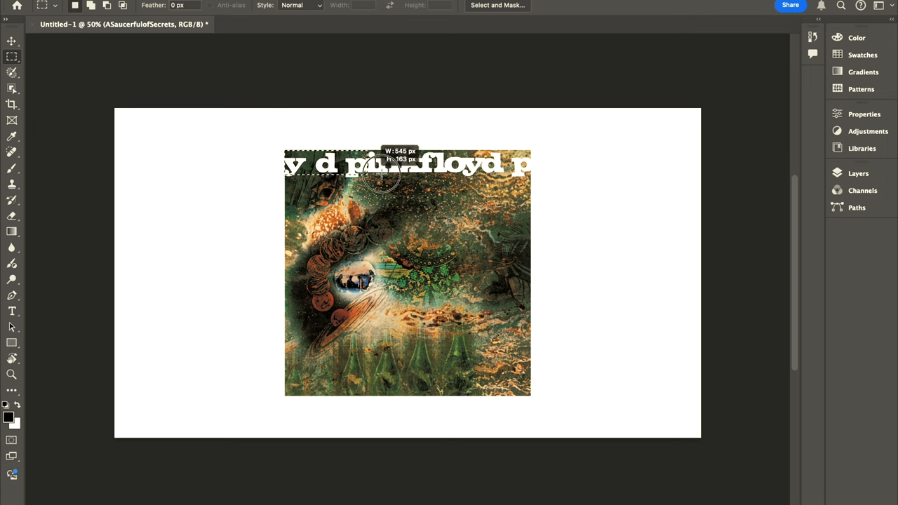
pyautogui.moveTo(382, 171); pyautogui.dragTo(531, 183)
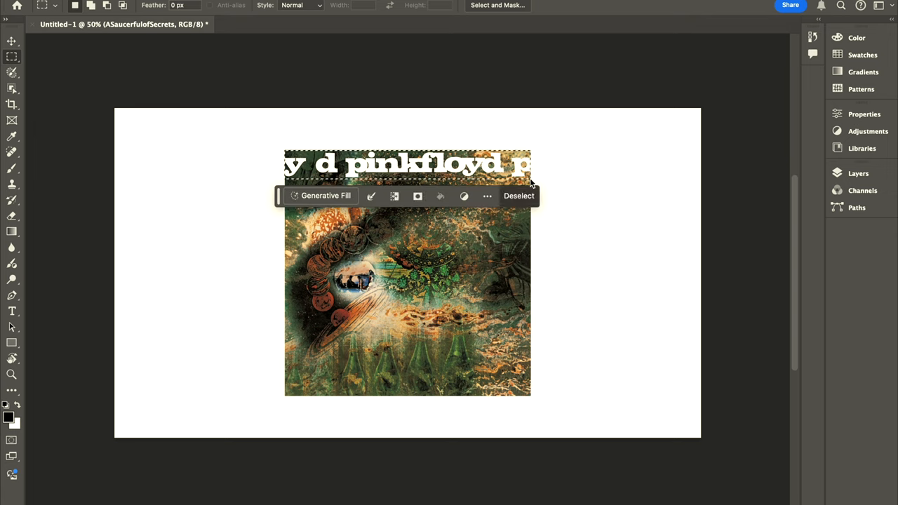
pyautogui.click(319, 196)
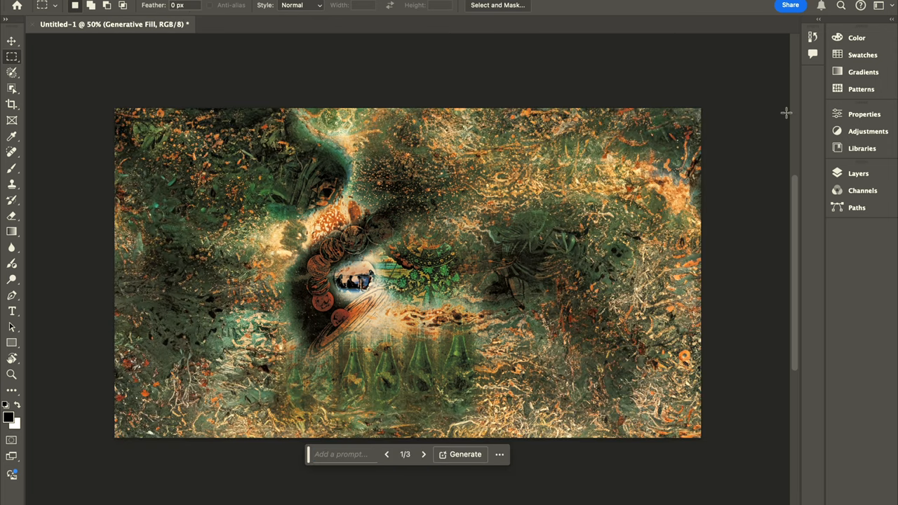
pyautogui.moveTo(718, 178)
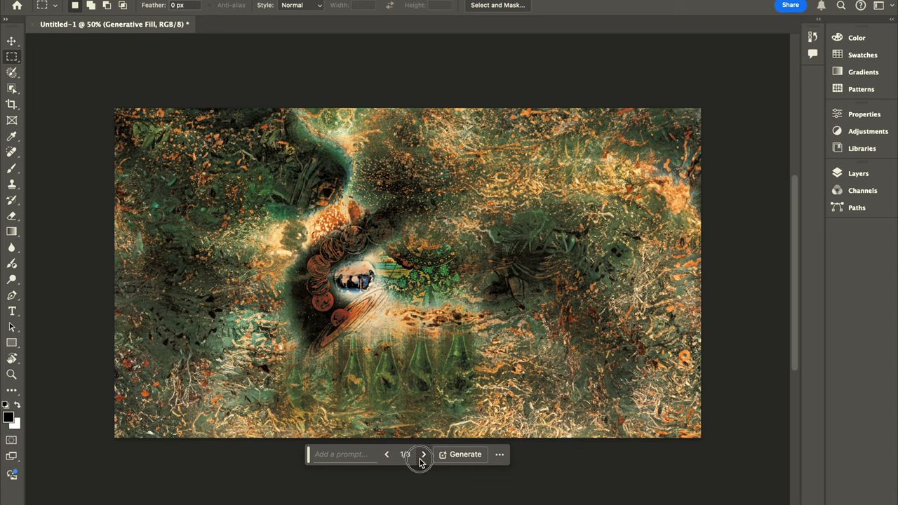
# - Cycle through Saucerful variations 2/3 and 3/3, then return to an earlier one
pyautogui.click(422, 455)
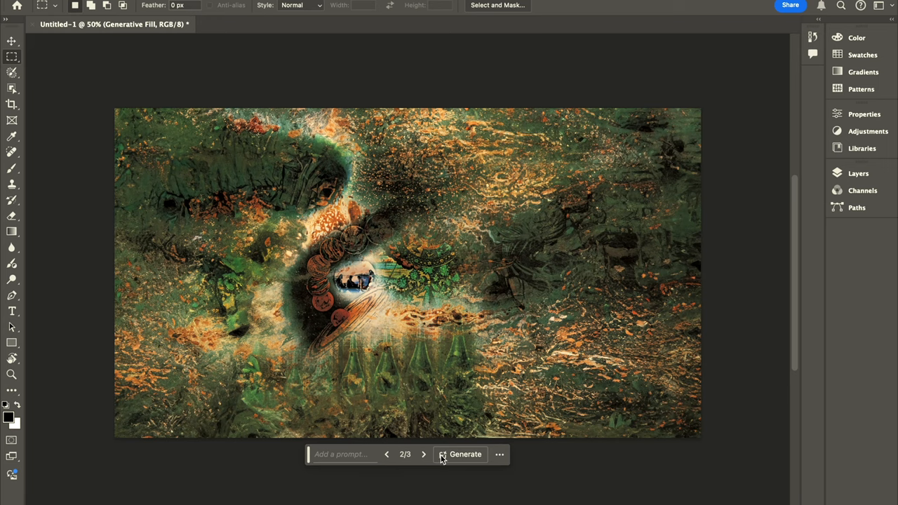
pyautogui.click(424, 454)
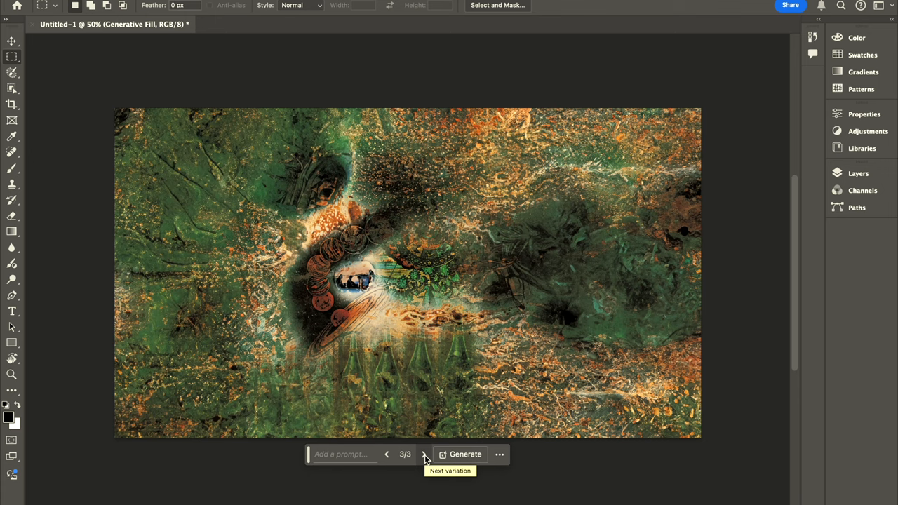
pyautogui.moveTo(384, 455)
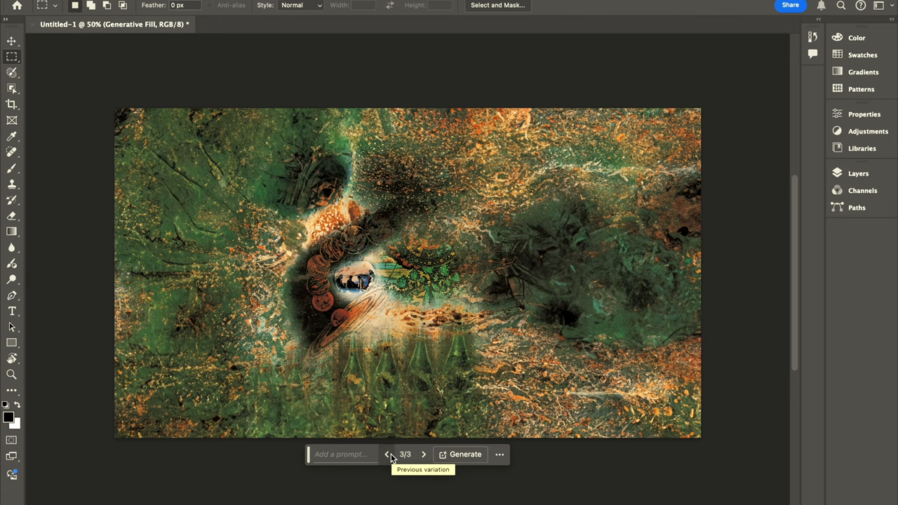
pyautogui.click(388, 454)
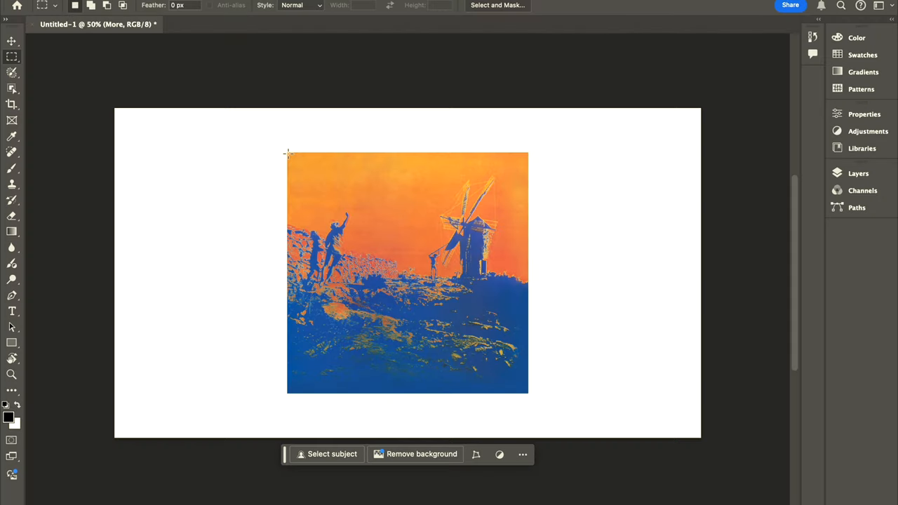
# - Generate fill around the More windmill cover and settle on variation 1/3 after comparing
pyautogui.moveTo(288, 153); pyautogui.dragTo(526, 393)
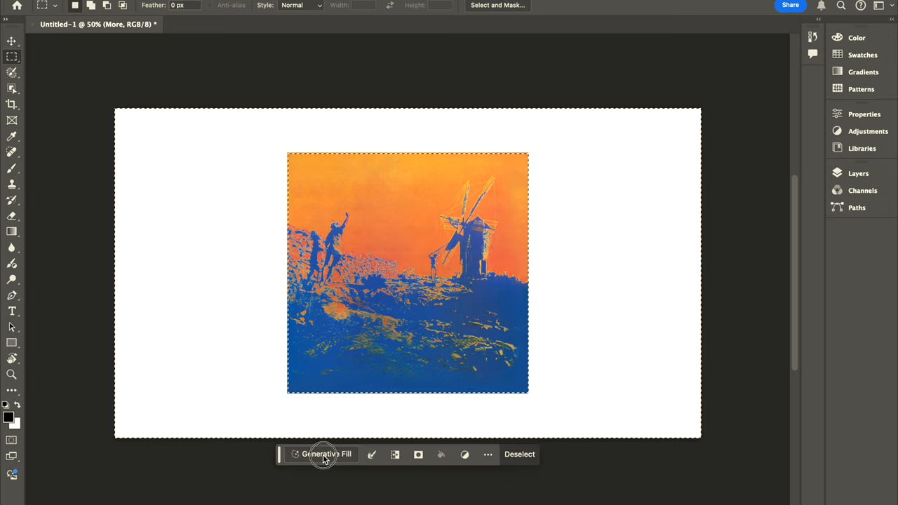
pyautogui.click(323, 454)
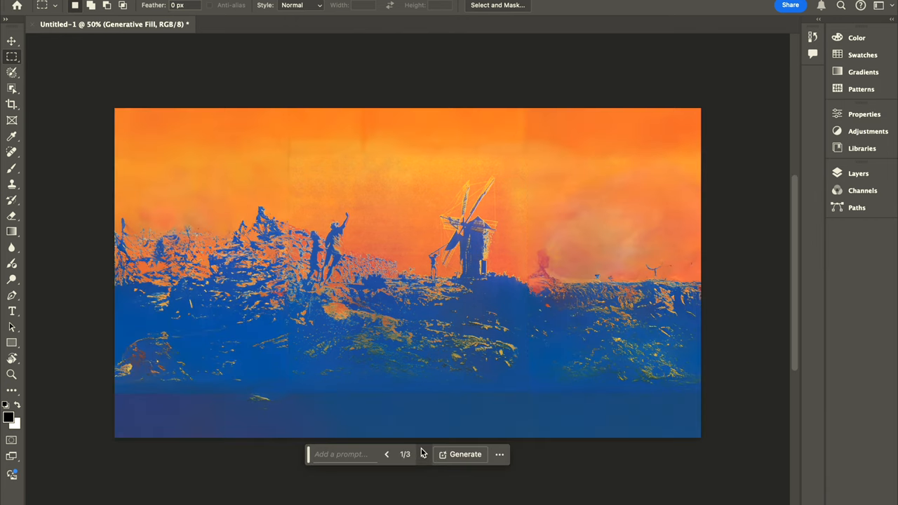
pyautogui.moveTo(430, 452)
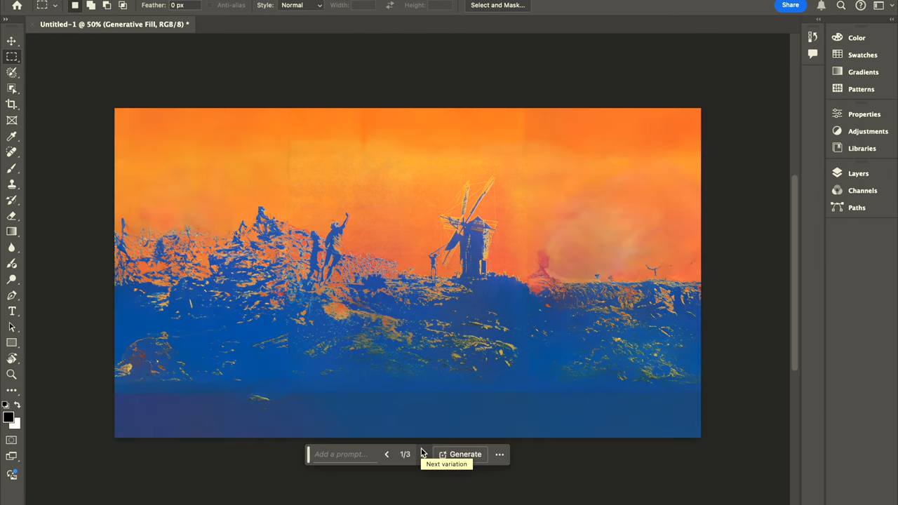
pyautogui.click(424, 455)
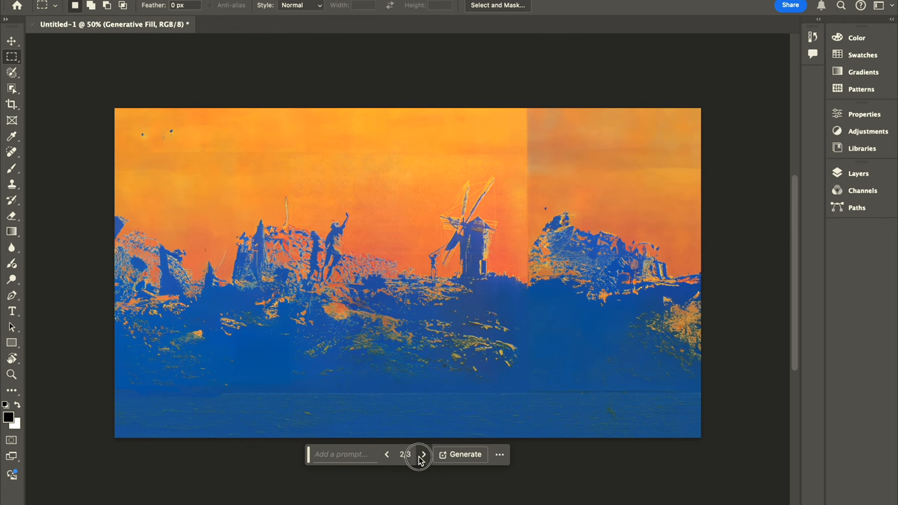
pyautogui.click(424, 455)
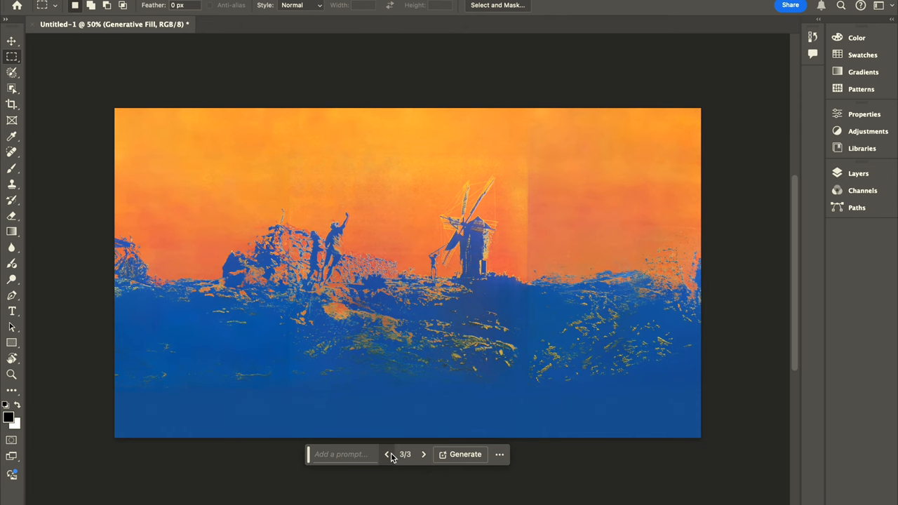
pyautogui.click(389, 455)
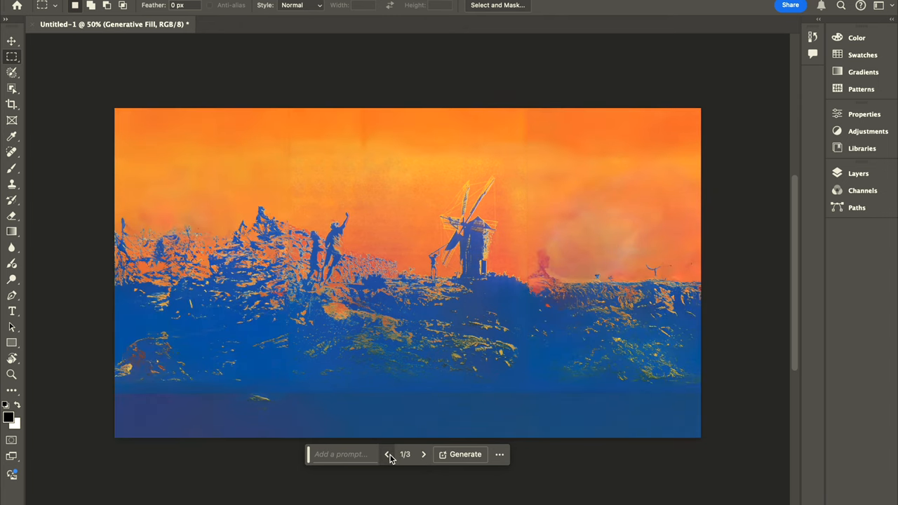
pyautogui.click(389, 454)
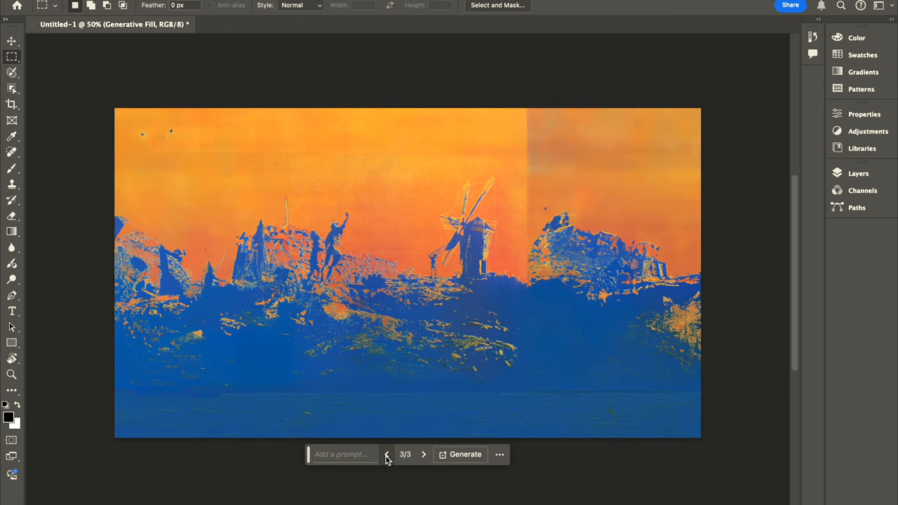
pyautogui.click(388, 455)
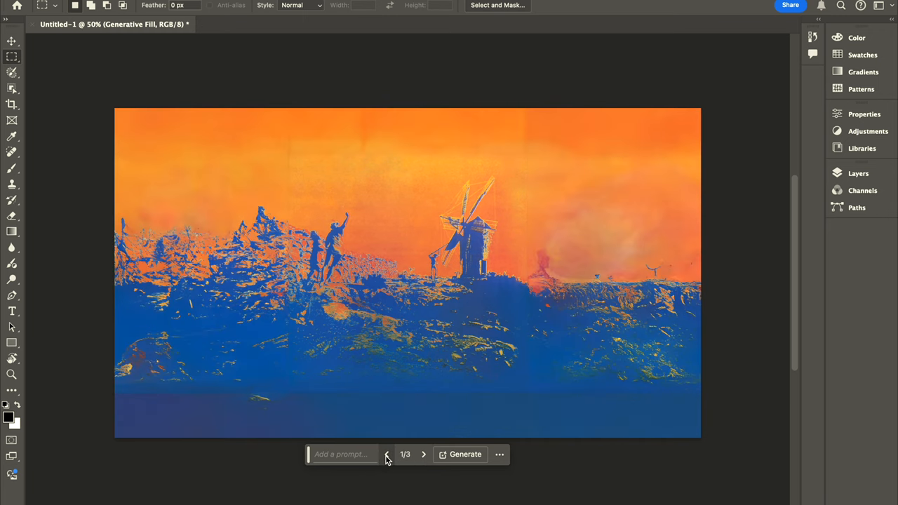
pyautogui.click(422, 455)
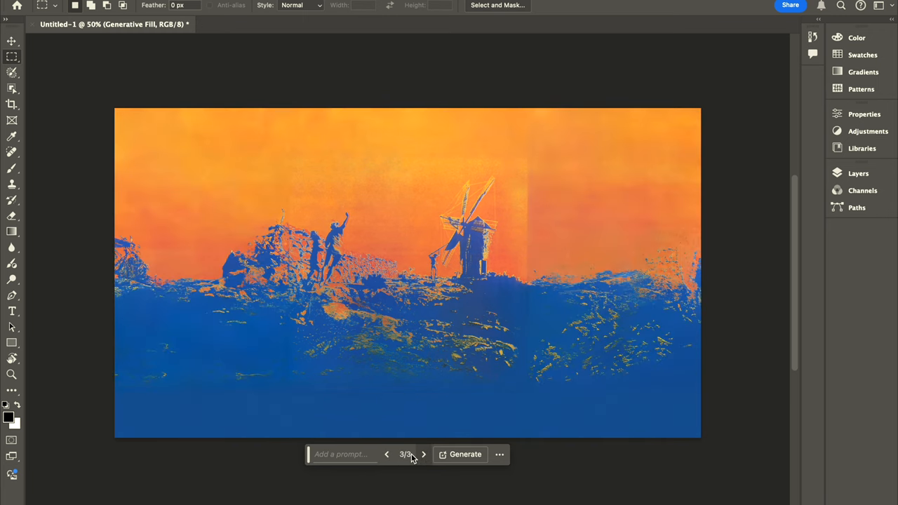
pyautogui.click(387, 454)
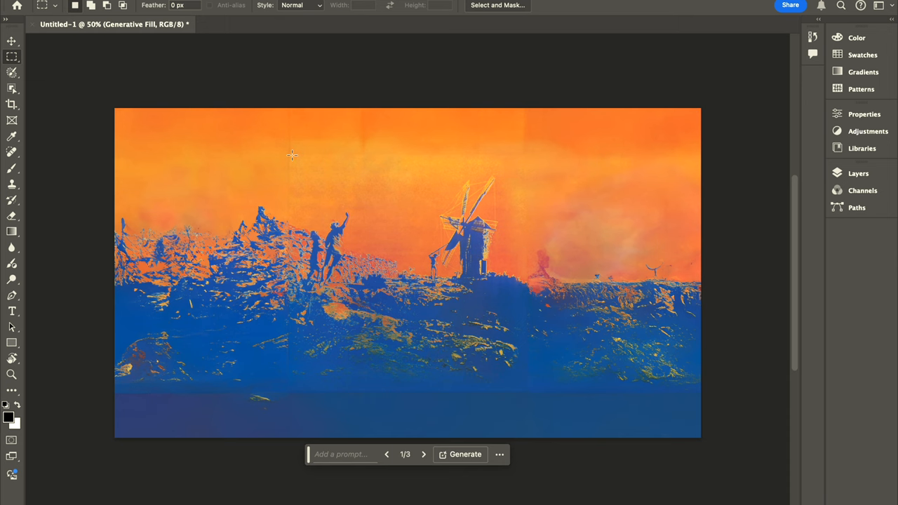
pyautogui.moveTo(39, 33)
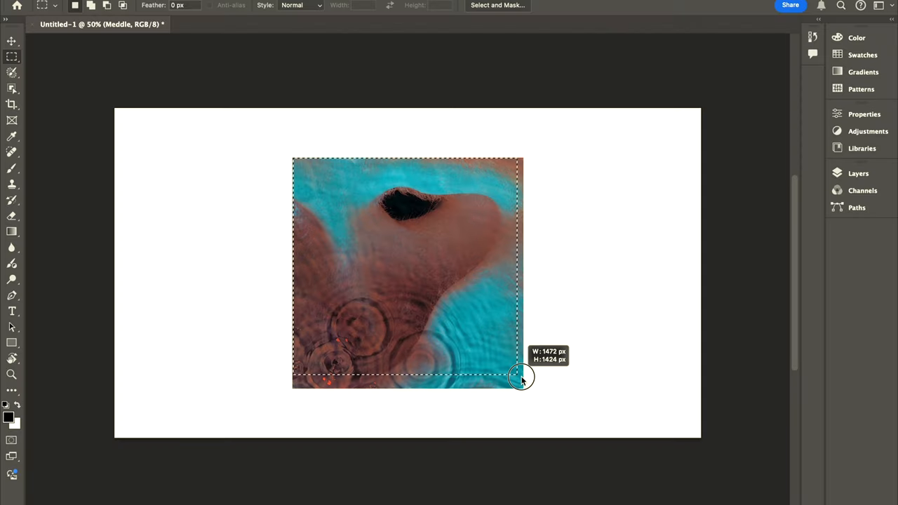
# - Generate fill around the Meddle cover and settle on variation 2/3 after comparing
pyautogui.moveTo(521, 377); pyautogui.dragTo(523, 387)
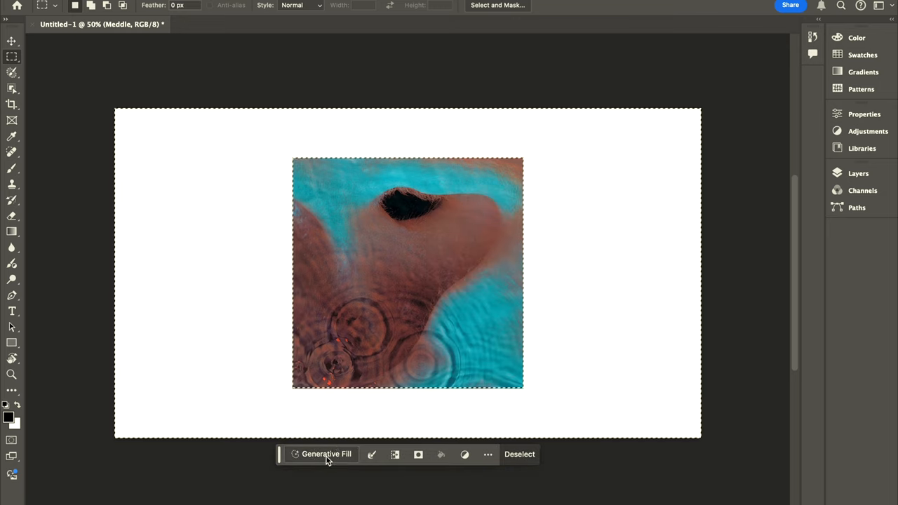
pyautogui.click(325, 454)
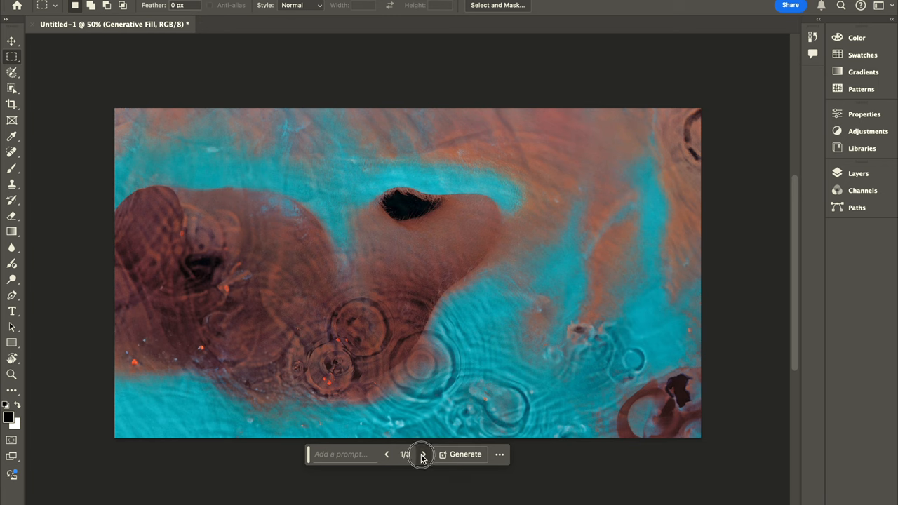
pyautogui.click(420, 456)
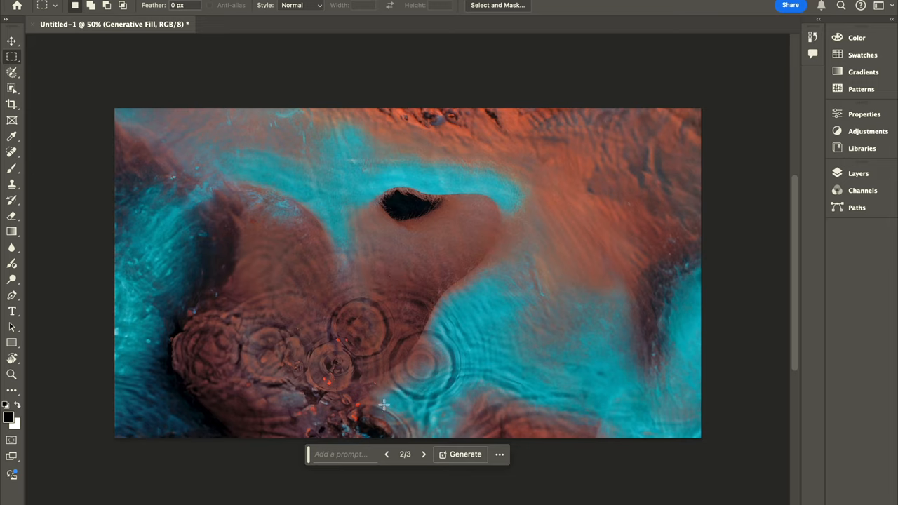
pyautogui.moveTo(619, 150)
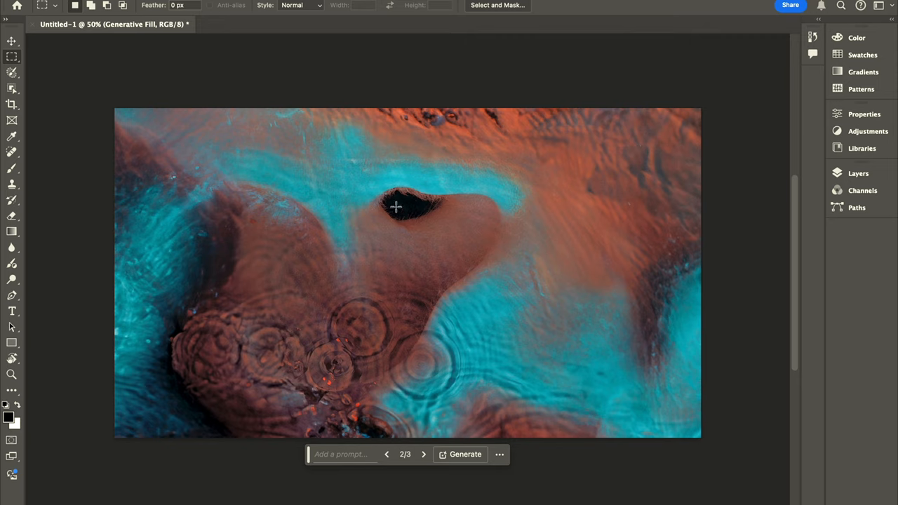
pyautogui.moveTo(608, 161)
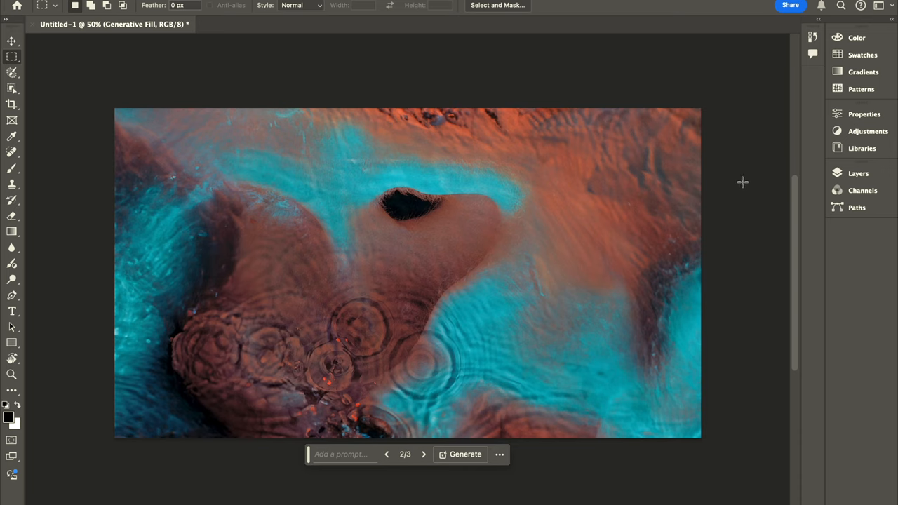
pyautogui.click(422, 454)
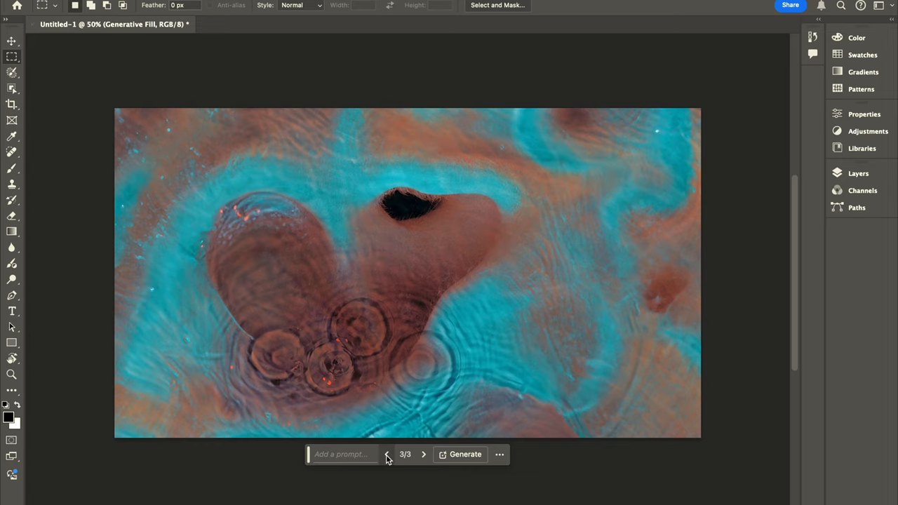
pyautogui.click(387, 453)
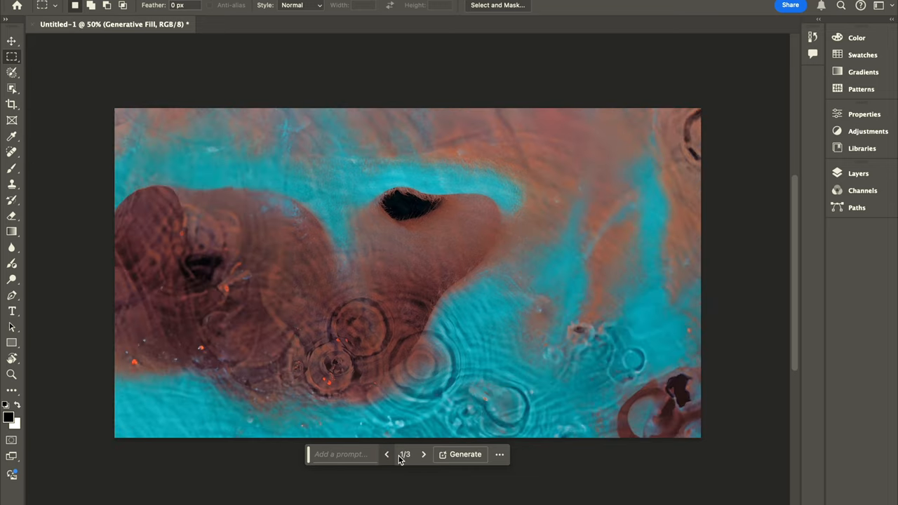
pyautogui.click(424, 454)
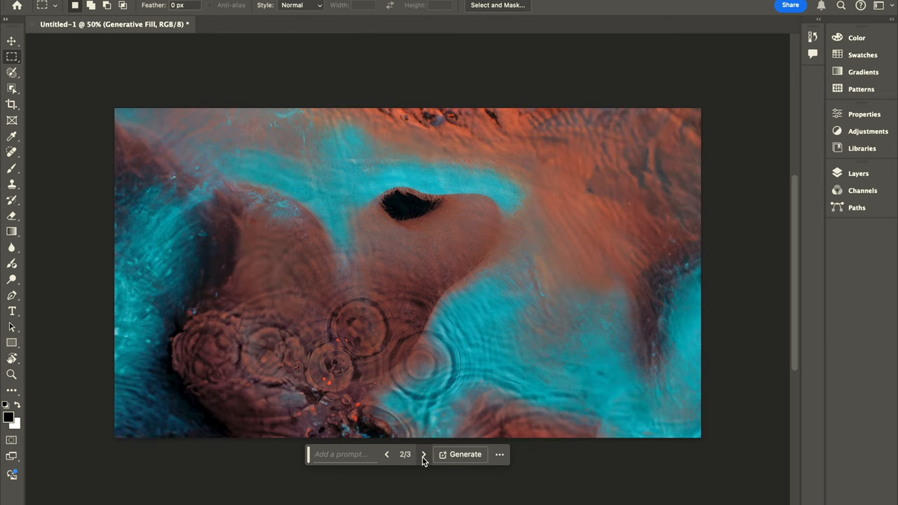
pyautogui.click(422, 454)
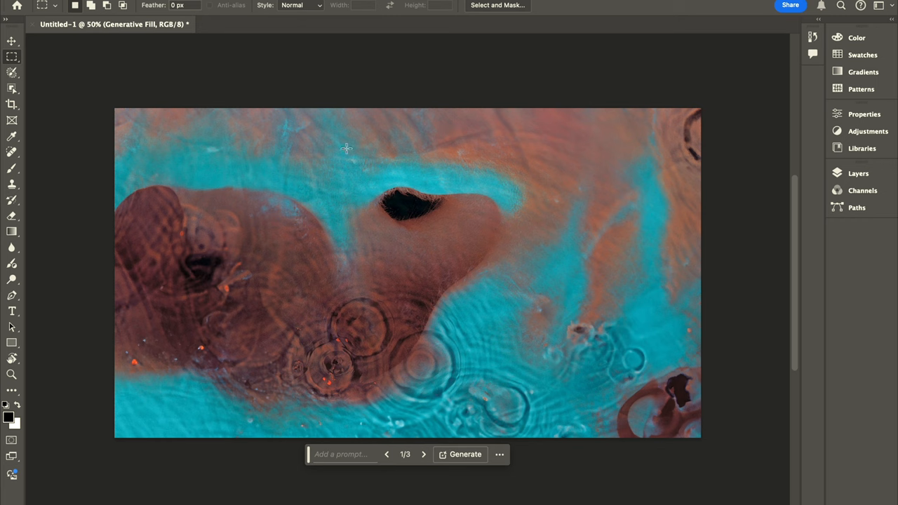
pyautogui.click(422, 454)
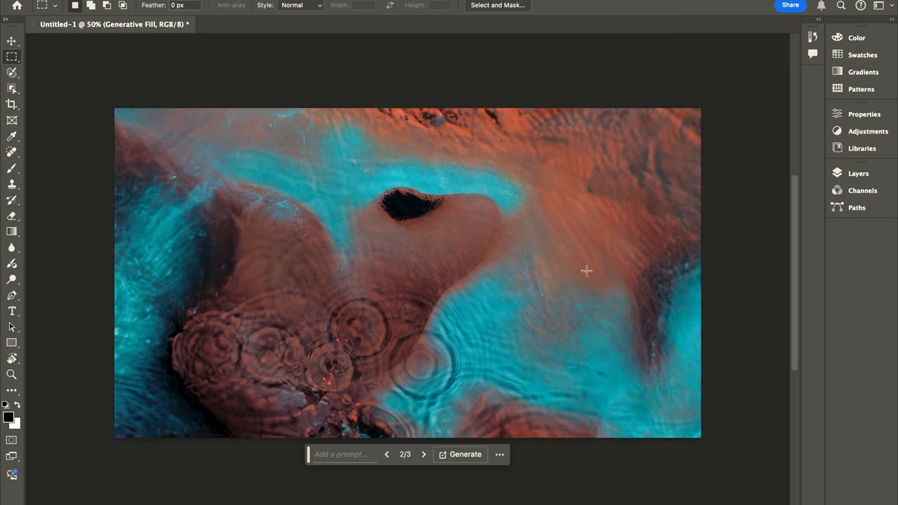
pyautogui.moveTo(375, 124)
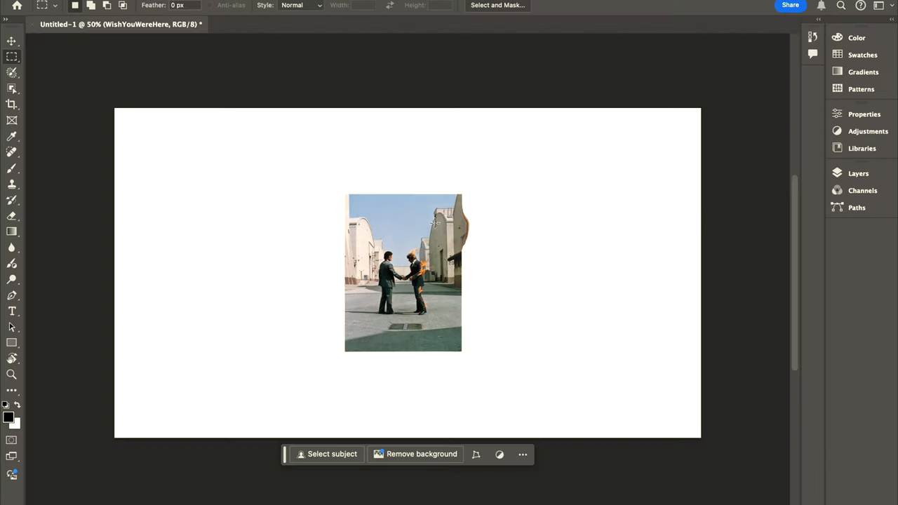
# - Select the Wish You Were Here cover's surroundings and start Generative Fill
pyautogui.moveTo(344, 193); pyautogui.dragTo(428, 287)
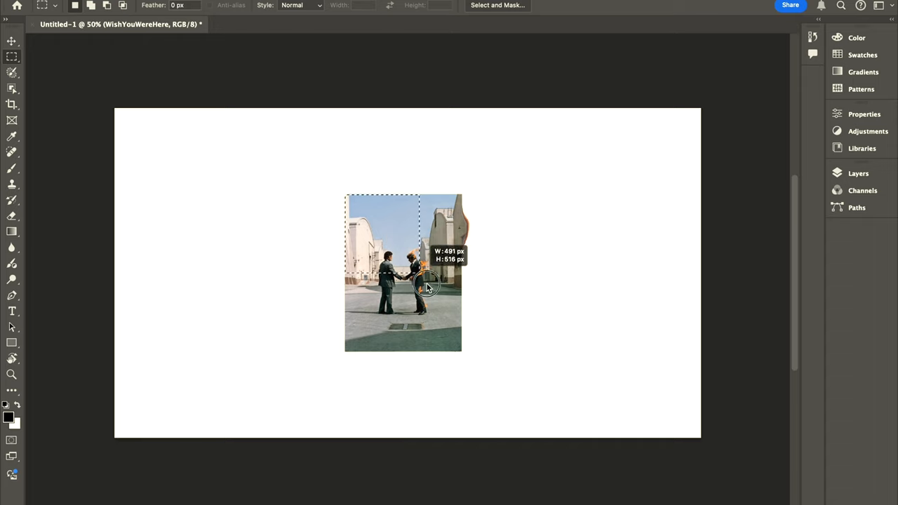
pyautogui.moveTo(426, 286); pyautogui.dragTo(460, 352)
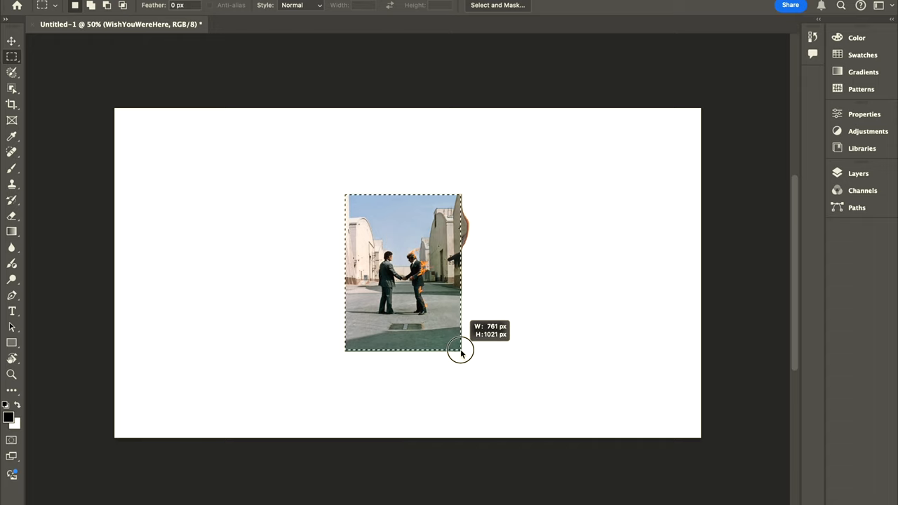
pyautogui.moveTo(461, 350); pyautogui.dragTo(463, 353)
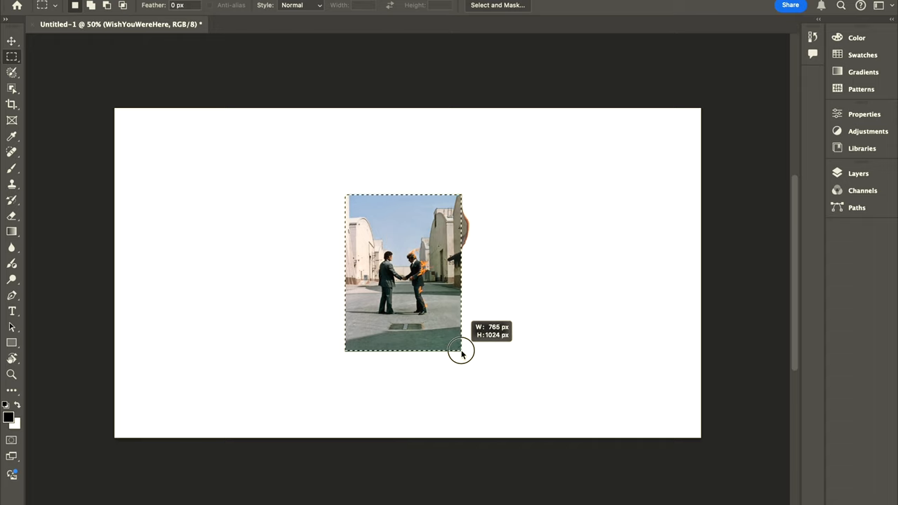
pyautogui.click(462, 353)
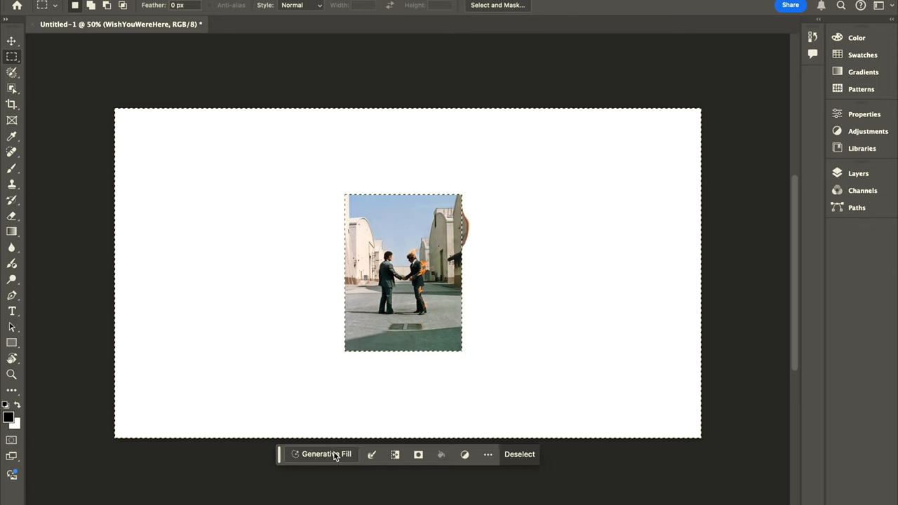
pyautogui.click(323, 454)
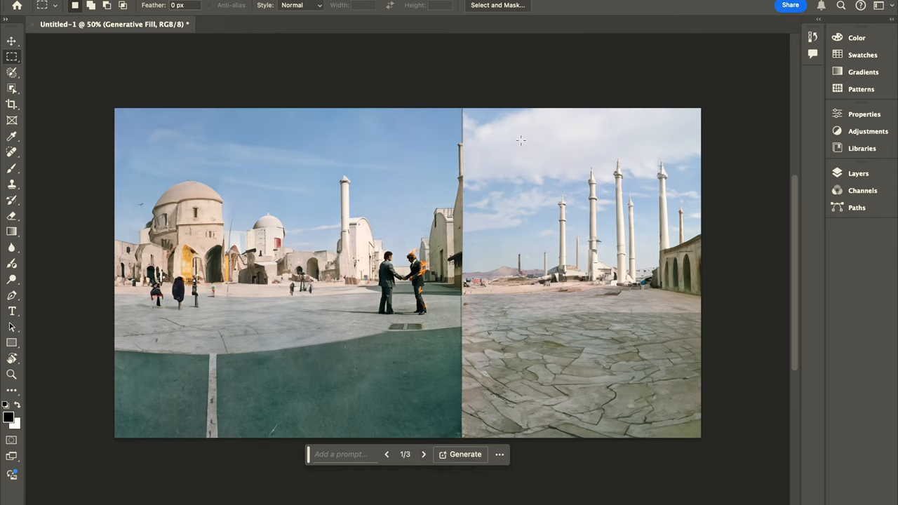
pyautogui.moveTo(472, 189)
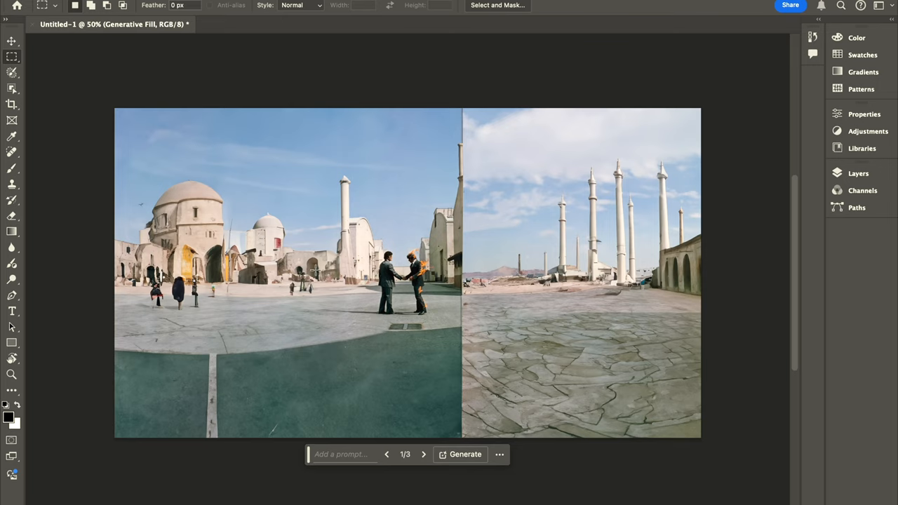
pyautogui.moveTo(606, 299)
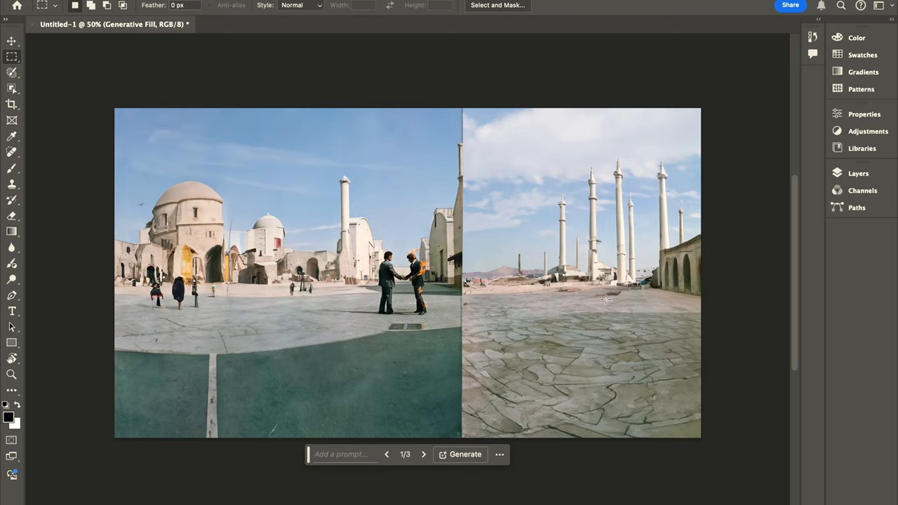
# - Compare the three variations and settle on 2/3 with tall weathered walls
pyautogui.click(423, 454)
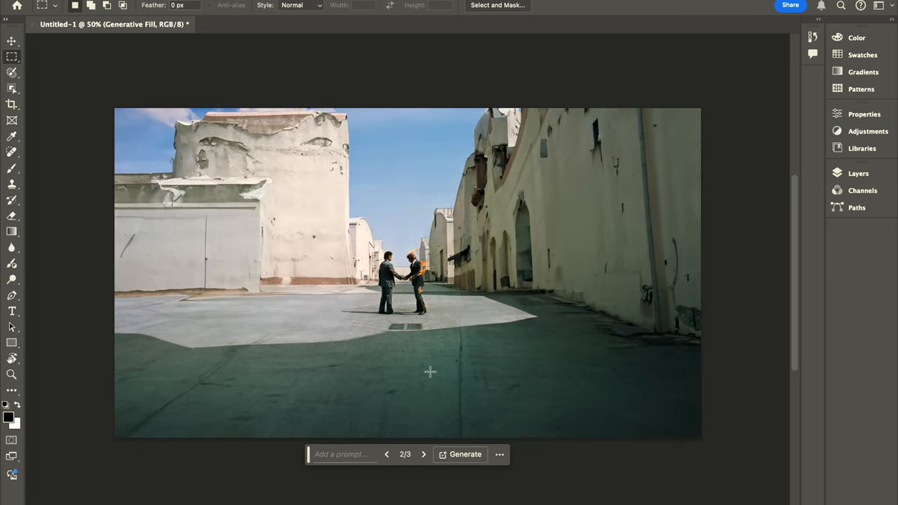
pyautogui.moveTo(430, 456)
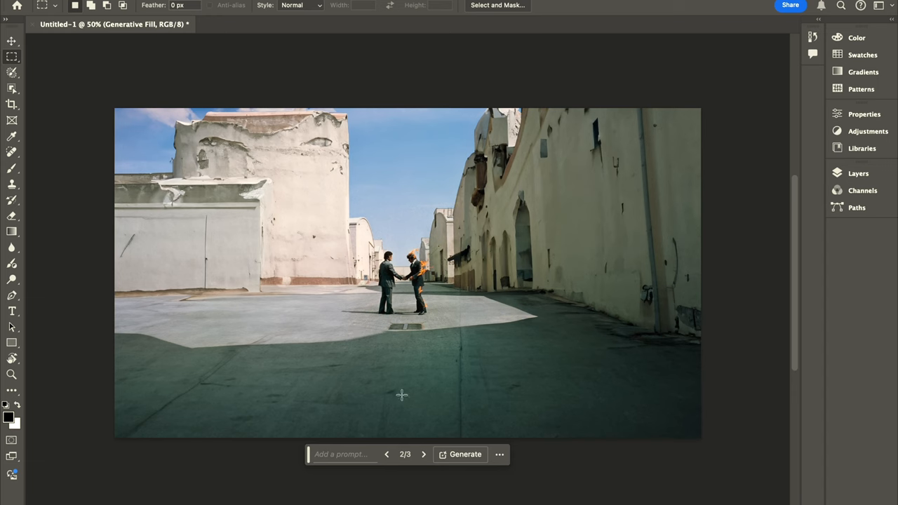
pyautogui.moveTo(423, 454)
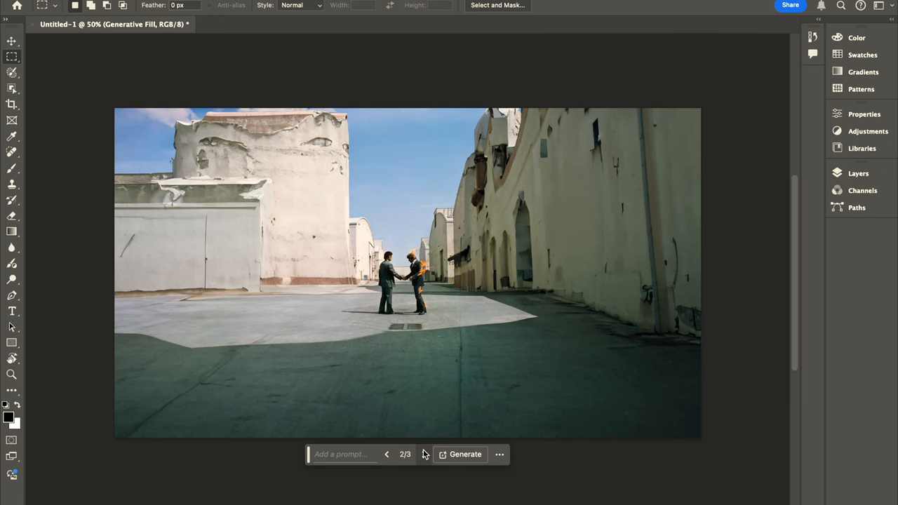
pyautogui.click(424, 454)
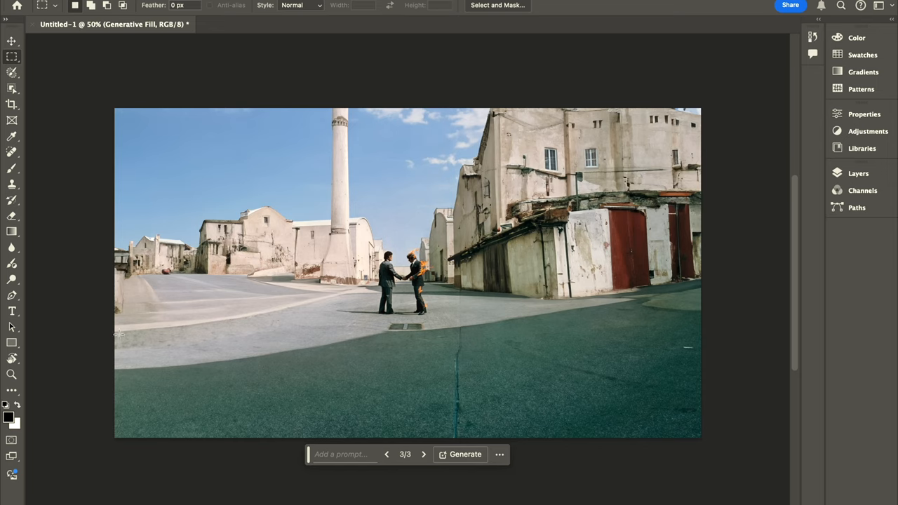
pyautogui.moveTo(197, 351)
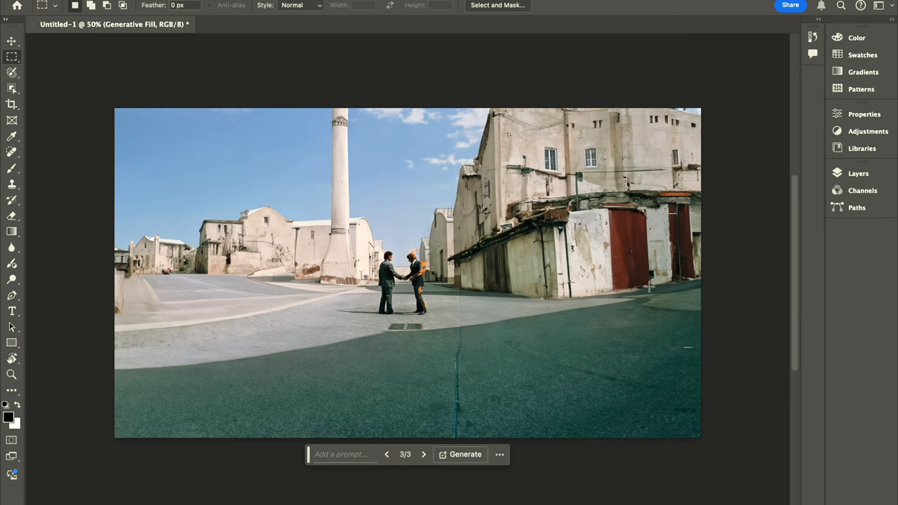
pyautogui.moveTo(369, 241); pyautogui.dragTo(439, 322)
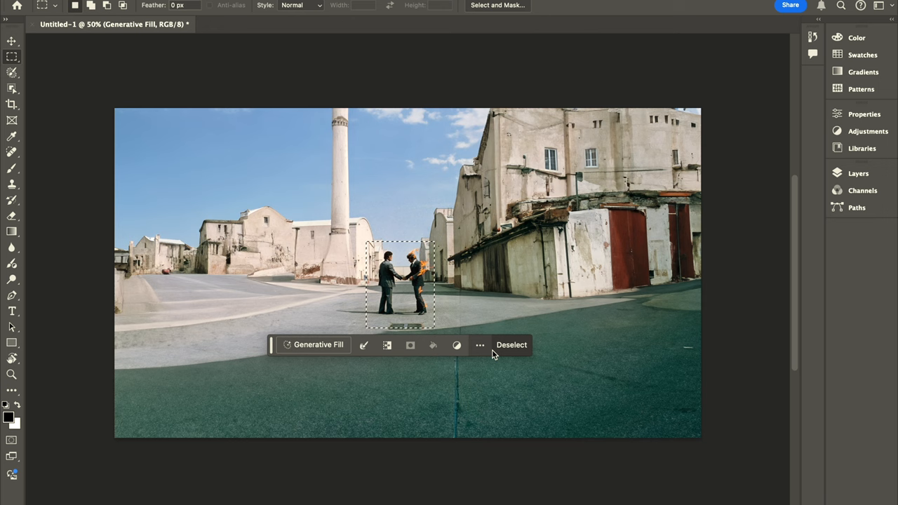
pyautogui.click(512, 344)
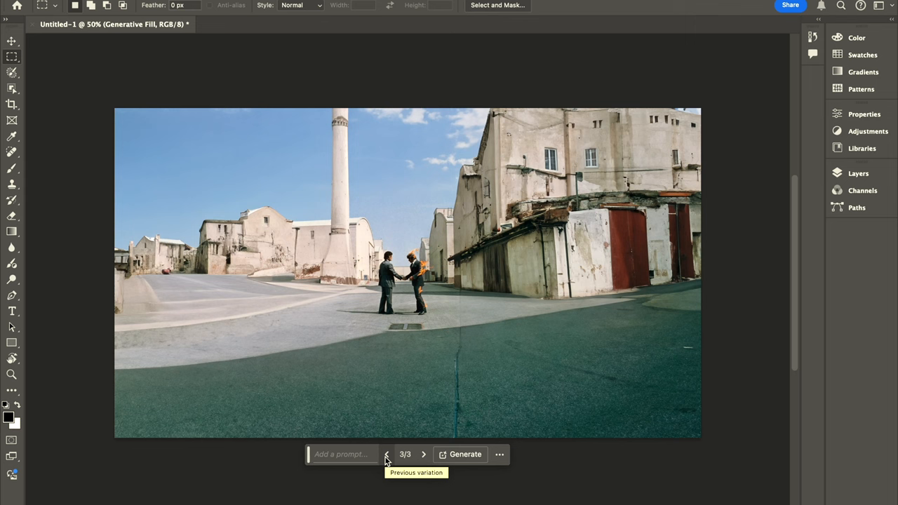
pyautogui.click(388, 454)
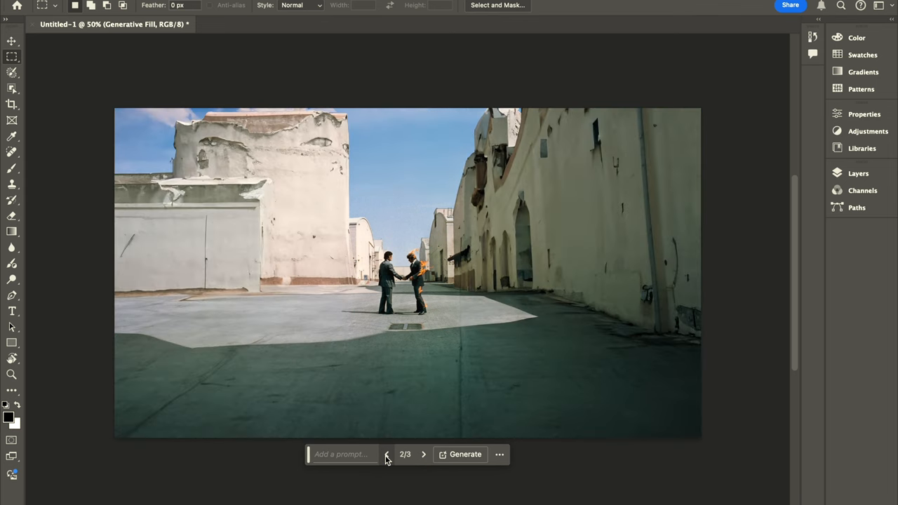
pyautogui.click(422, 454)
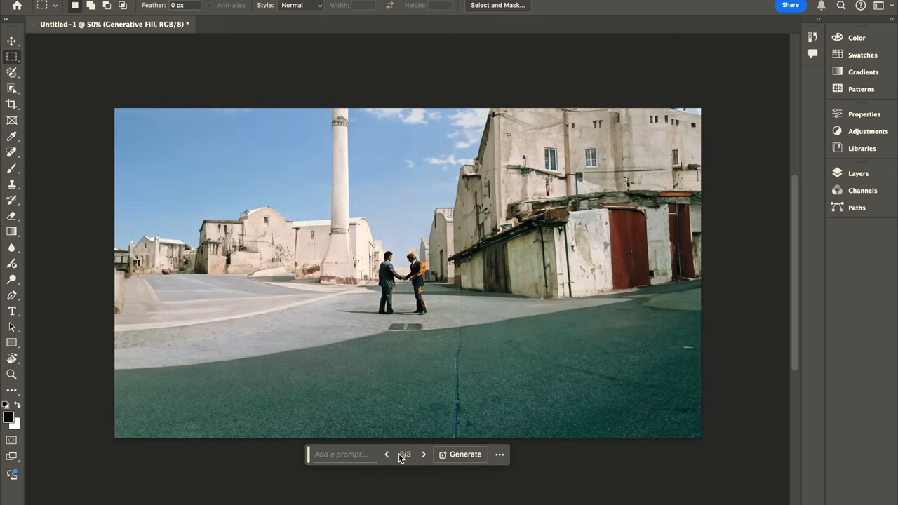
pyautogui.click(383, 454)
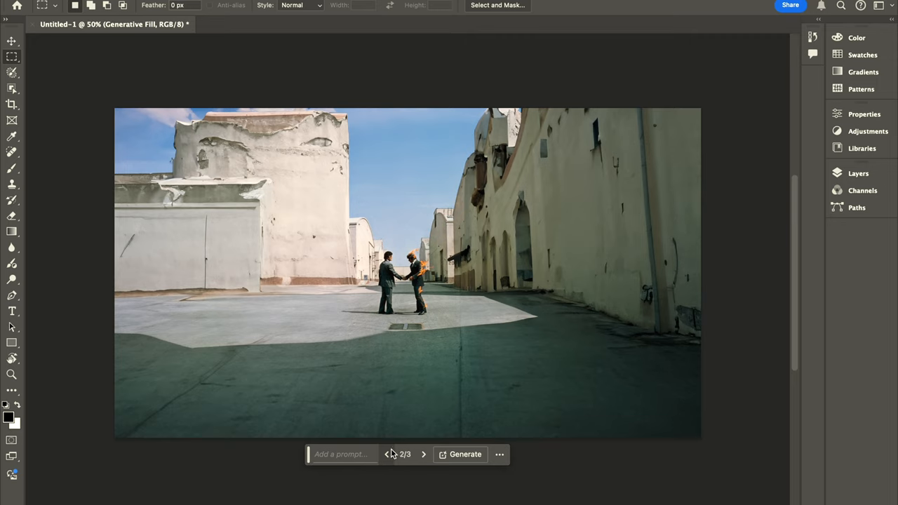
pyautogui.moveTo(540, 371)
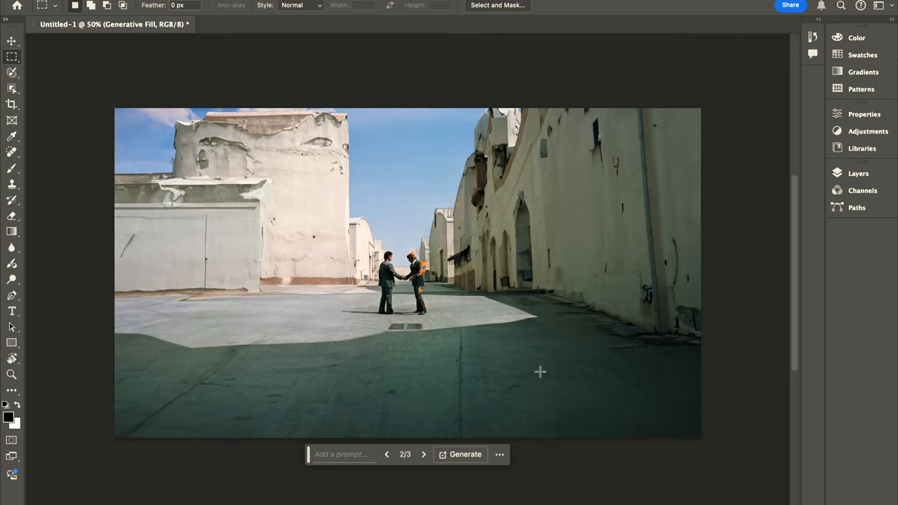
pyautogui.moveTo(397, 291)
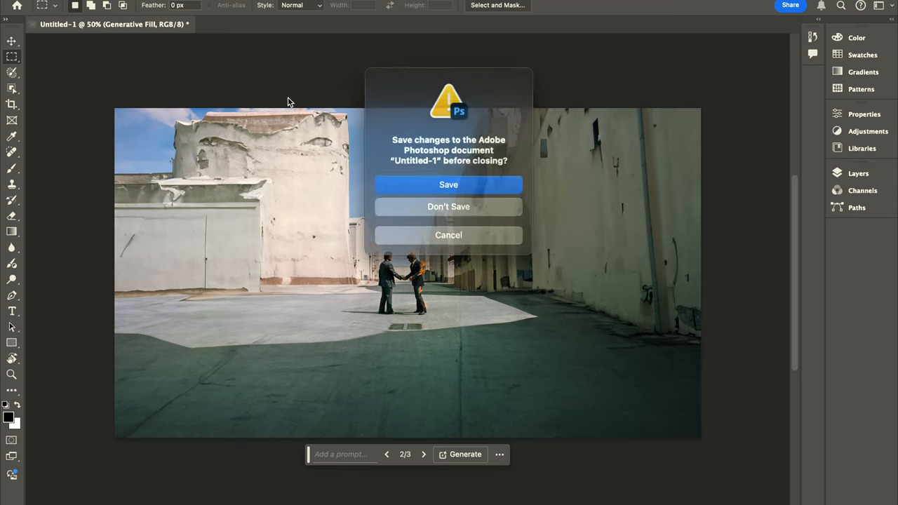
# - Close the Wish You Were Here document, answering the save prompt
pyautogui.click(448, 206)
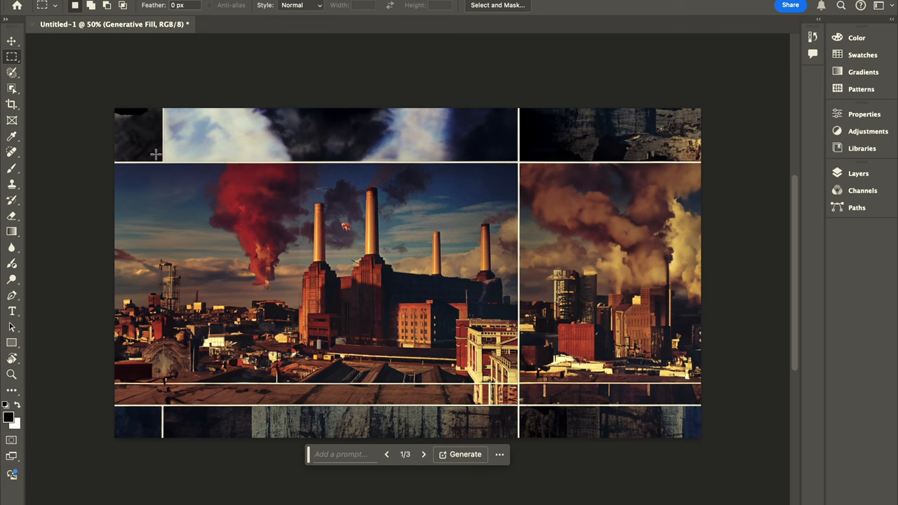
pyautogui.moveTo(625, 281)
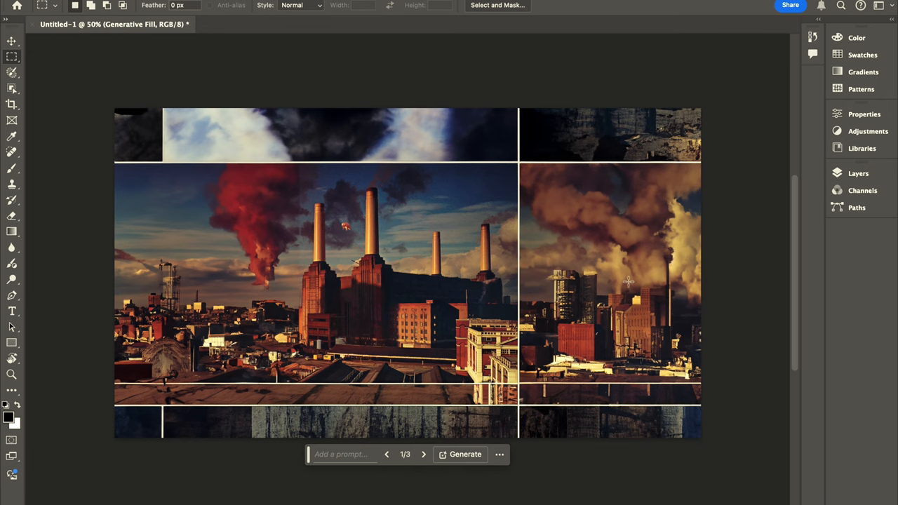
# - View Animals power-station variations 2/3 and 3/3
pyautogui.click(423, 455)
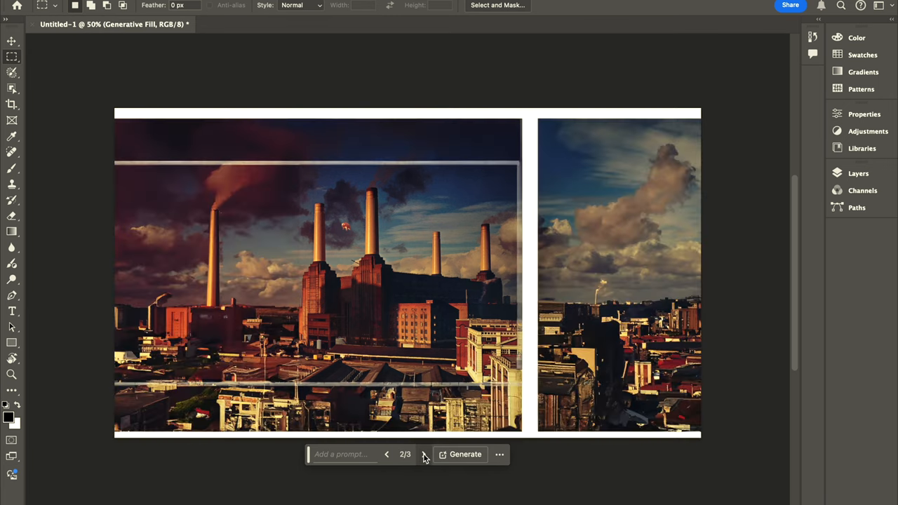
pyautogui.moveTo(424, 460)
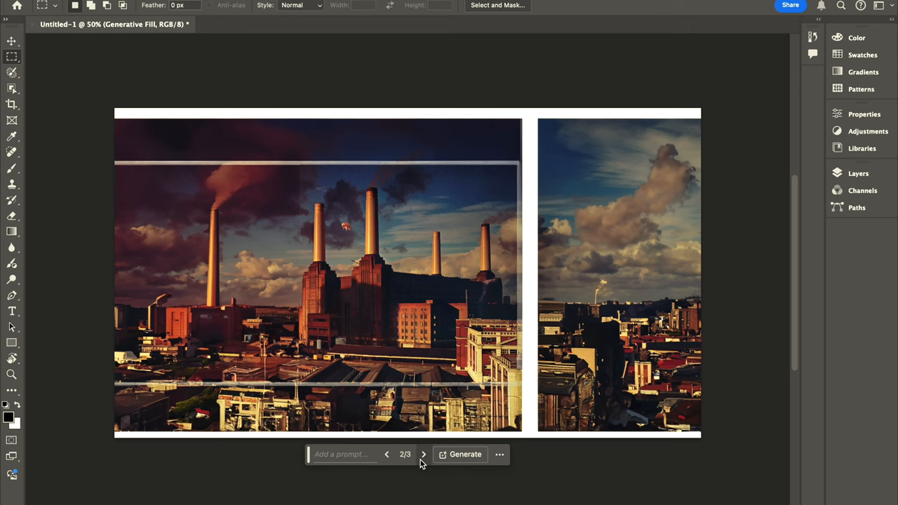
pyautogui.click(423, 454)
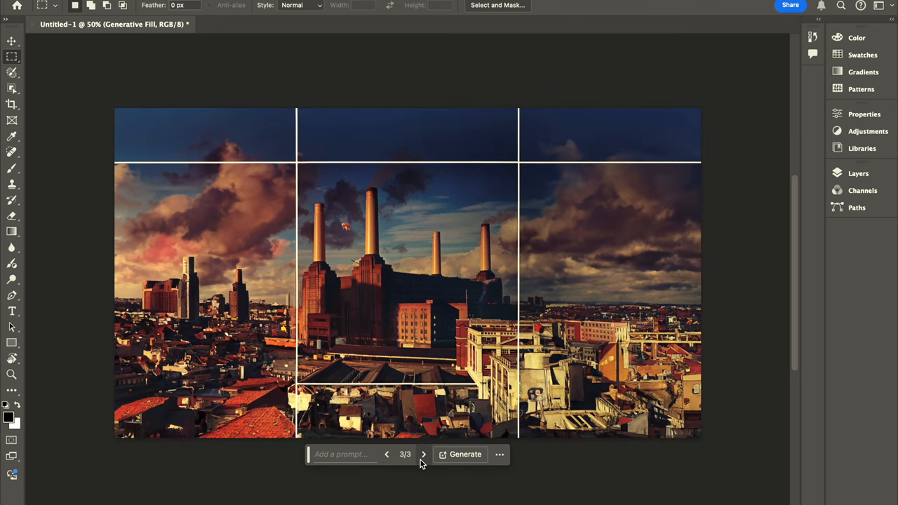
pyautogui.moveTo(520, 241)
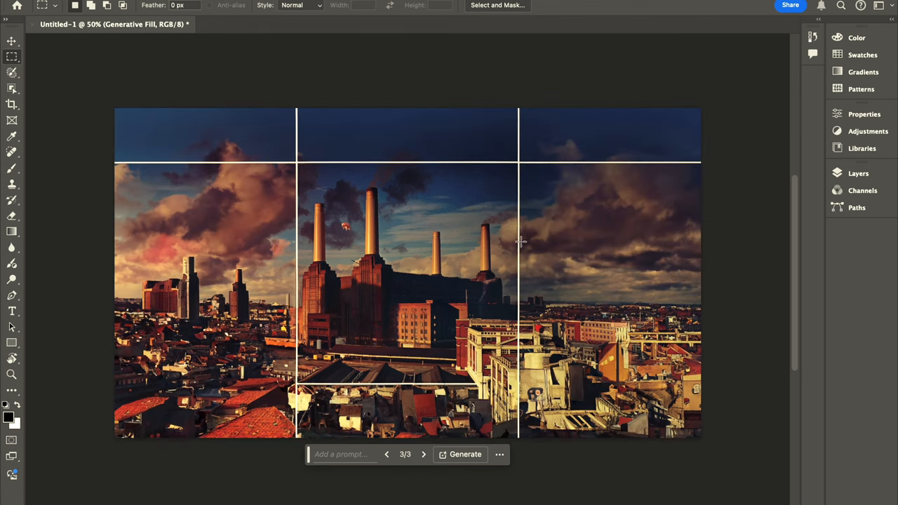
pyautogui.moveTo(405, 147)
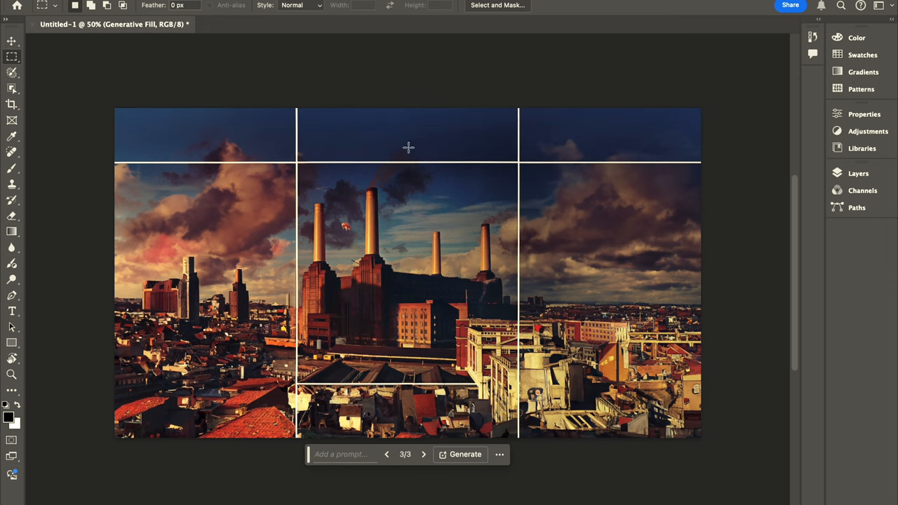
pyautogui.moveTo(467, 463)
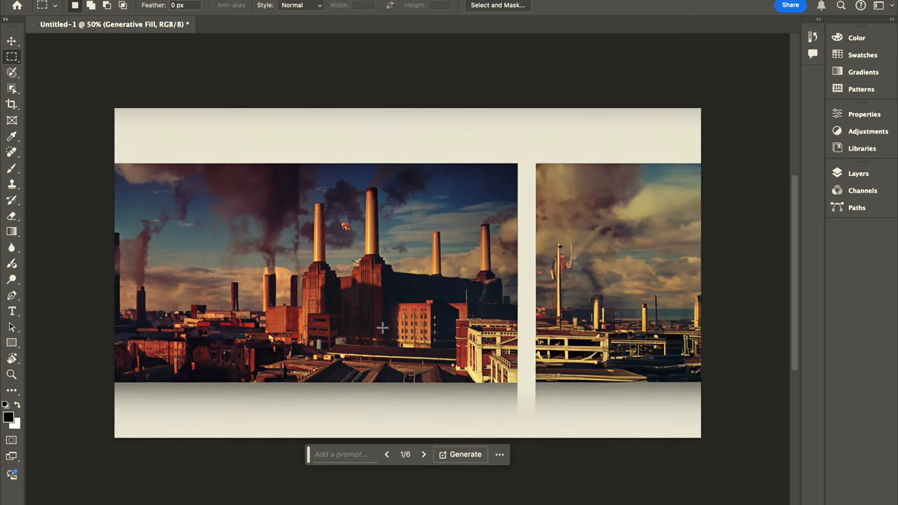
# - Advance the new Animals batch to the darker variation 3/6
pyautogui.click(423, 455)
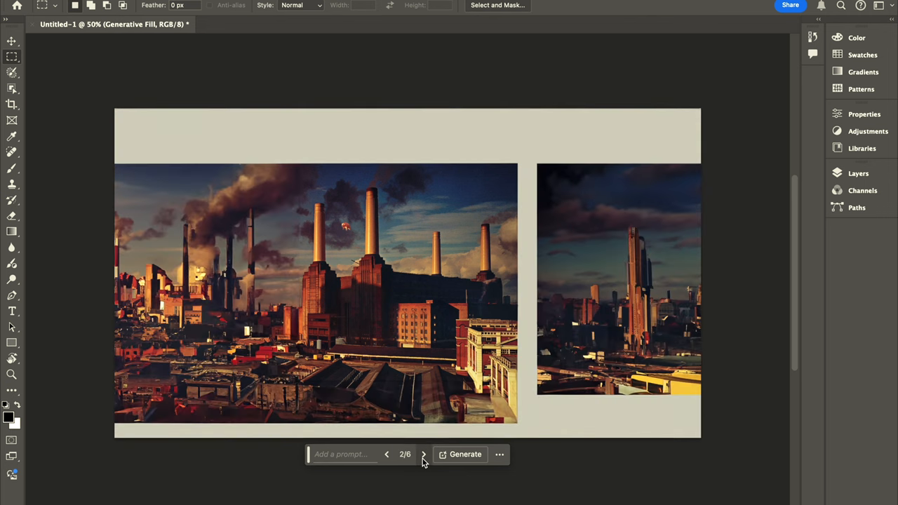
pyautogui.moveTo(422, 454)
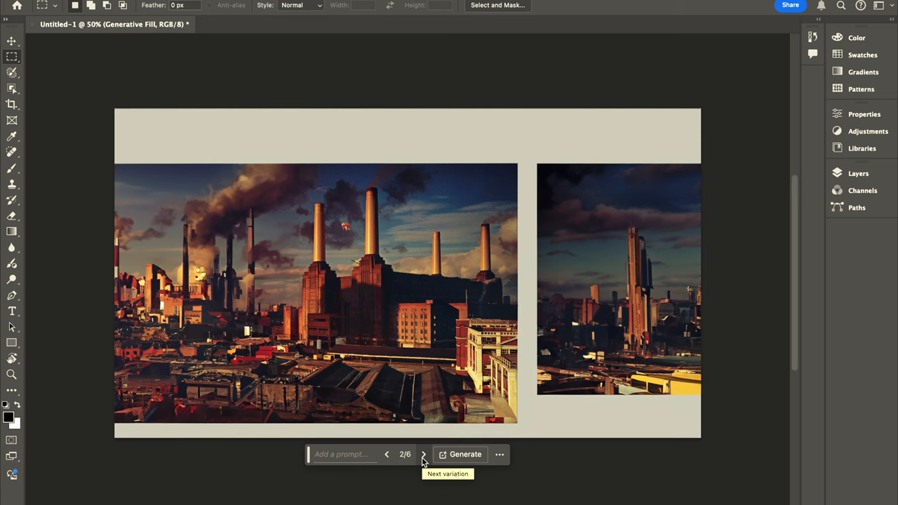
pyautogui.click(423, 455)
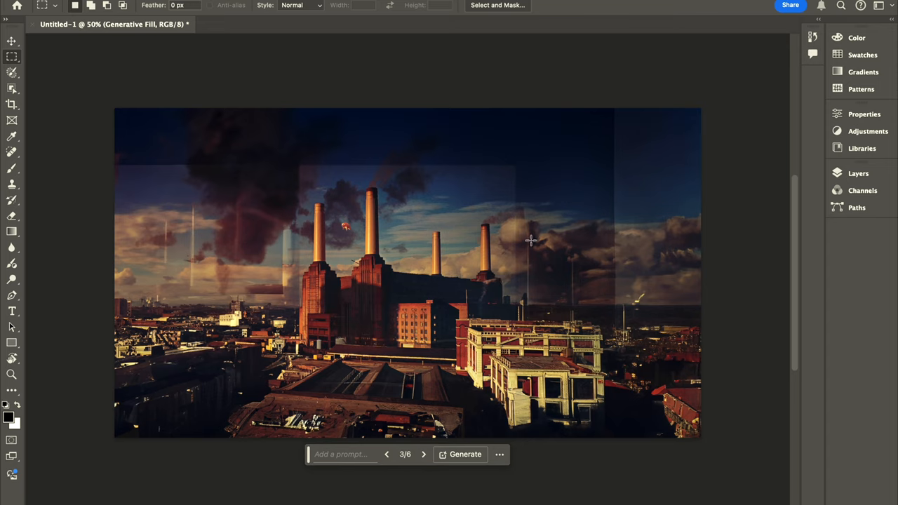
pyautogui.moveTo(427, 148)
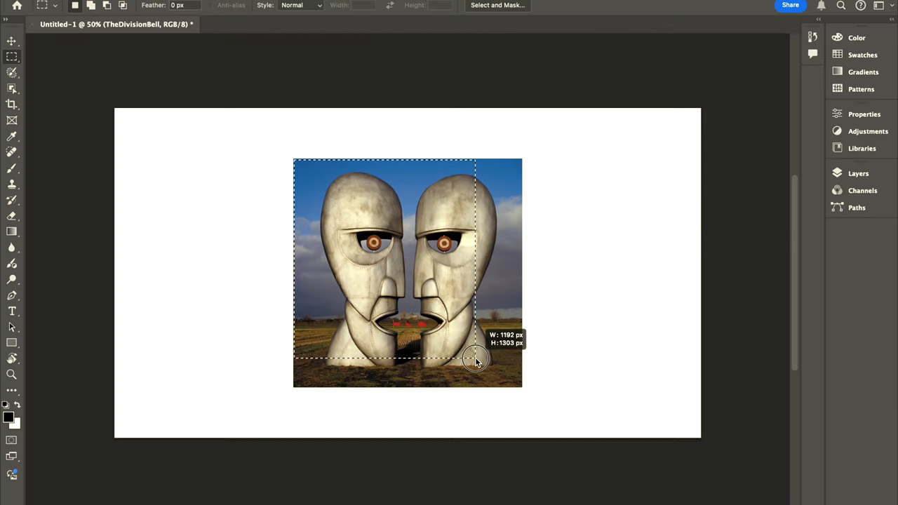
# - Select The Division Bell cover and run Generative Fill on the canvas around it
pyautogui.moveTo(476, 359); pyautogui.dragTo(518, 384)
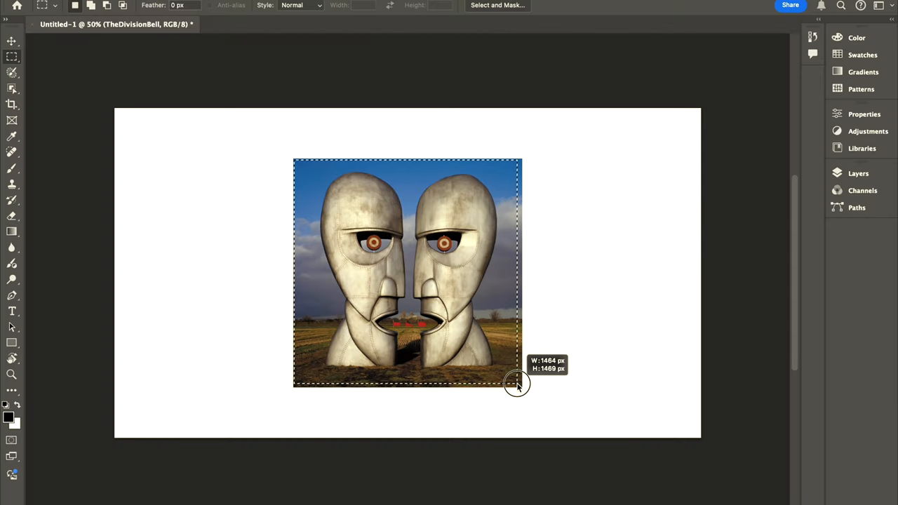
pyautogui.moveTo(516, 386); pyautogui.dragTo(521, 387)
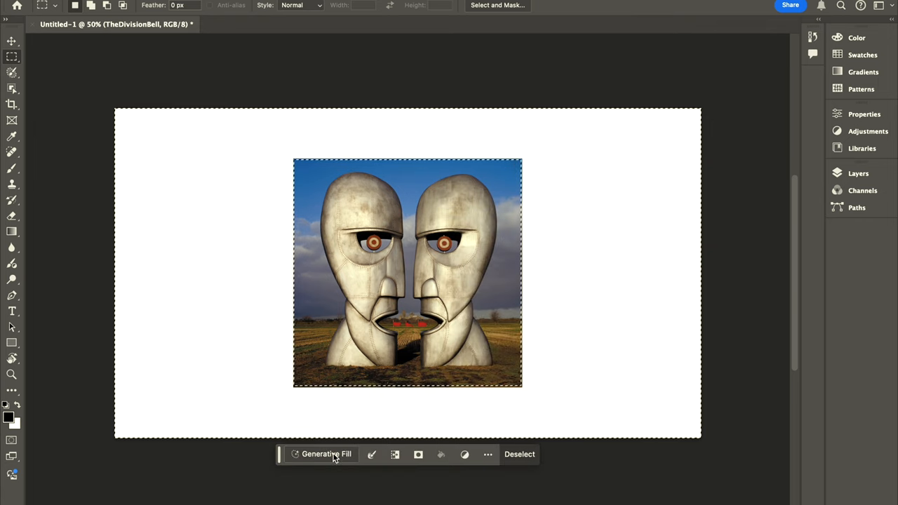
pyautogui.click(326, 454)
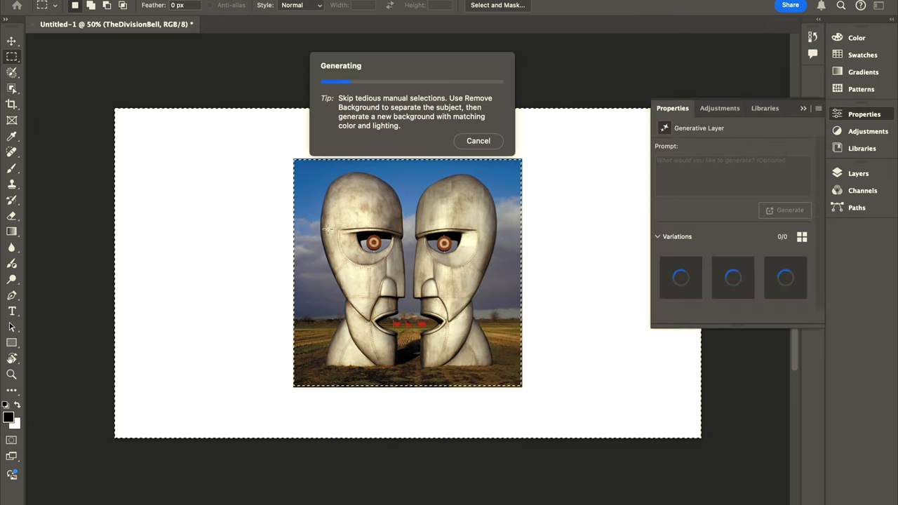
pyautogui.moveTo(452, 202)
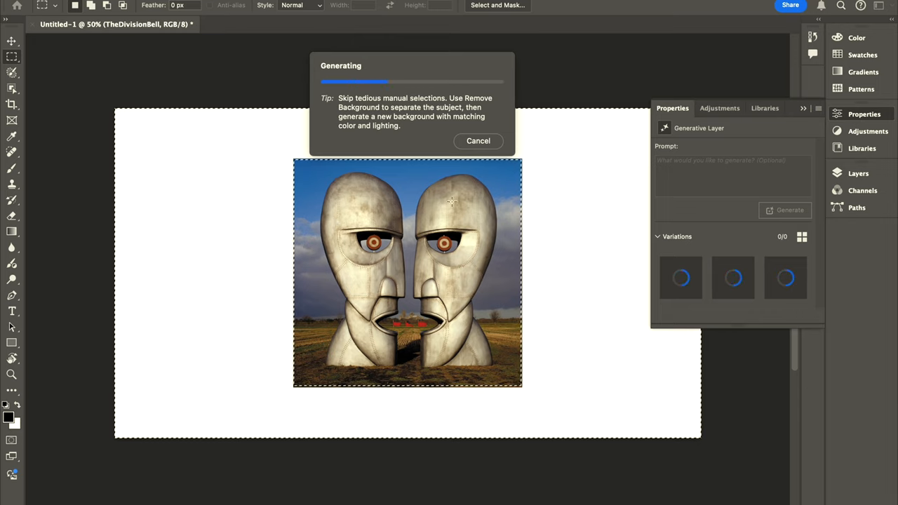
pyautogui.moveTo(519, 395)
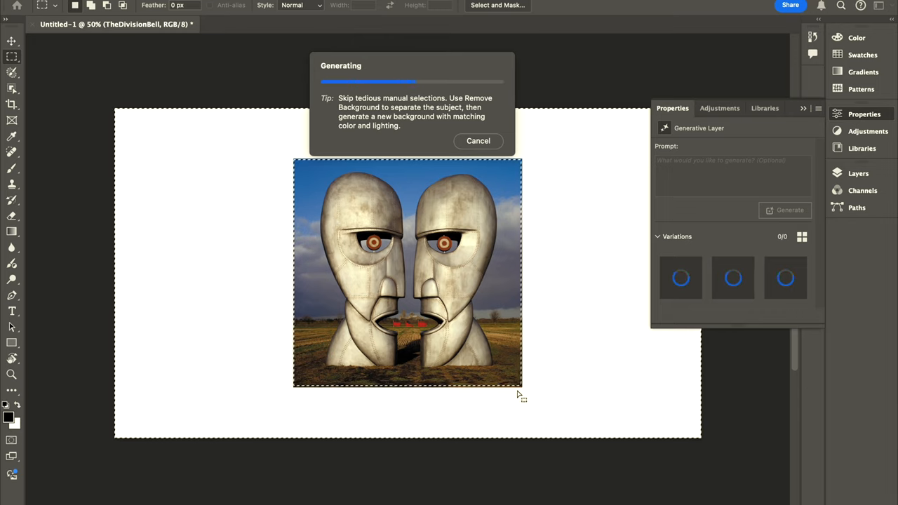
pyautogui.moveTo(516, 391)
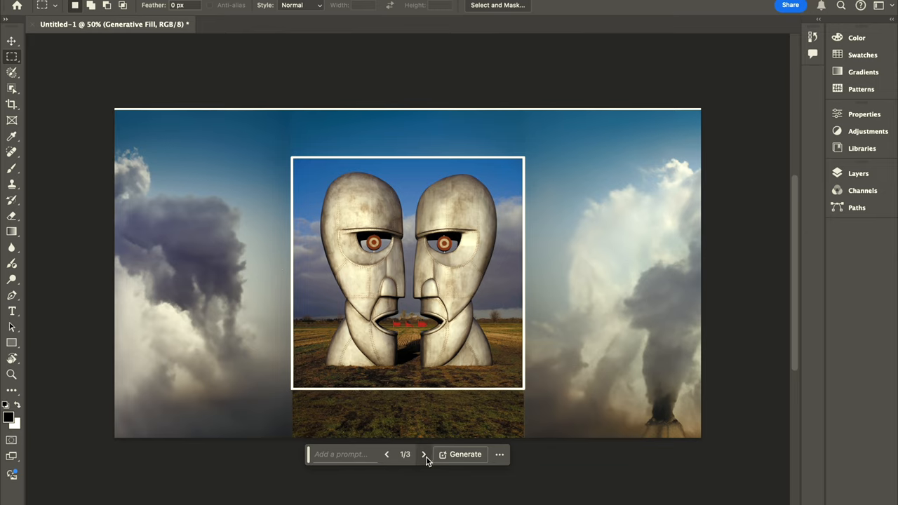
# - Step through the second and third generated backgrounds of open fields and sky
pyautogui.click(424, 454)
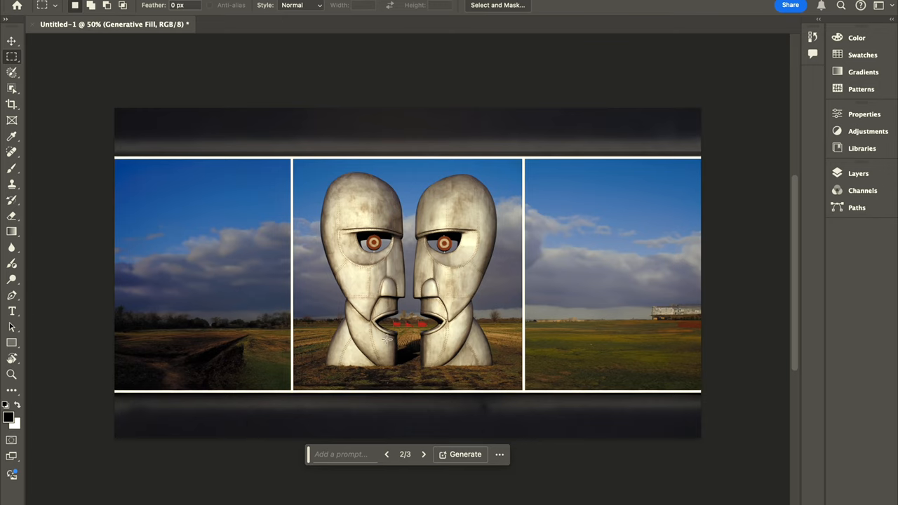
pyautogui.moveTo(571, 354)
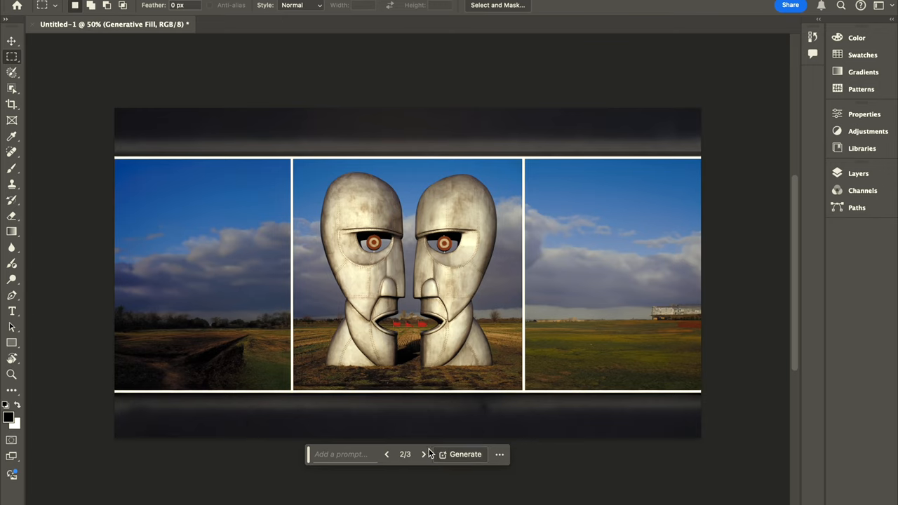
pyautogui.click(423, 455)
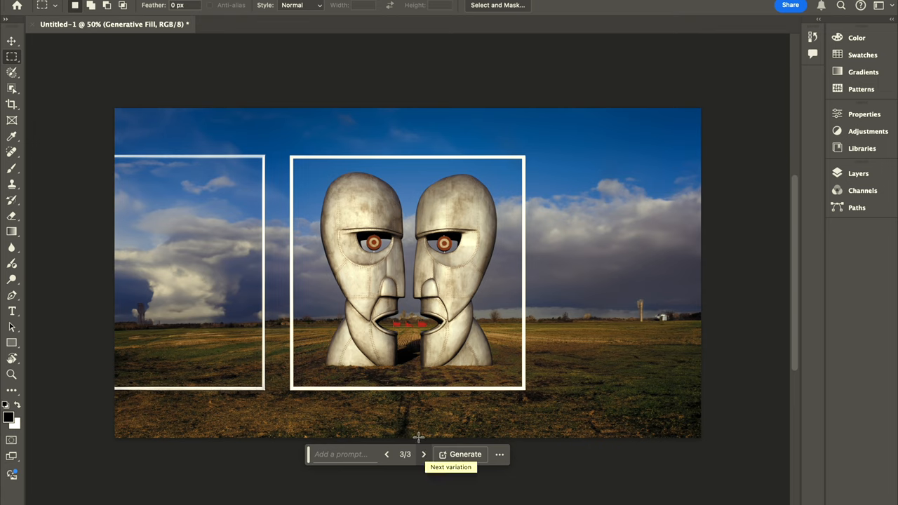
pyautogui.moveTo(282, 156)
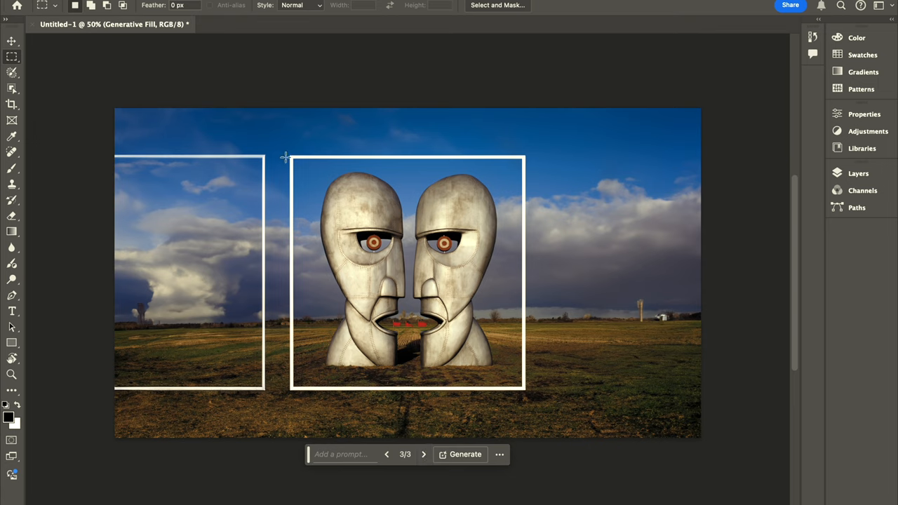
pyautogui.moveTo(225, 250)
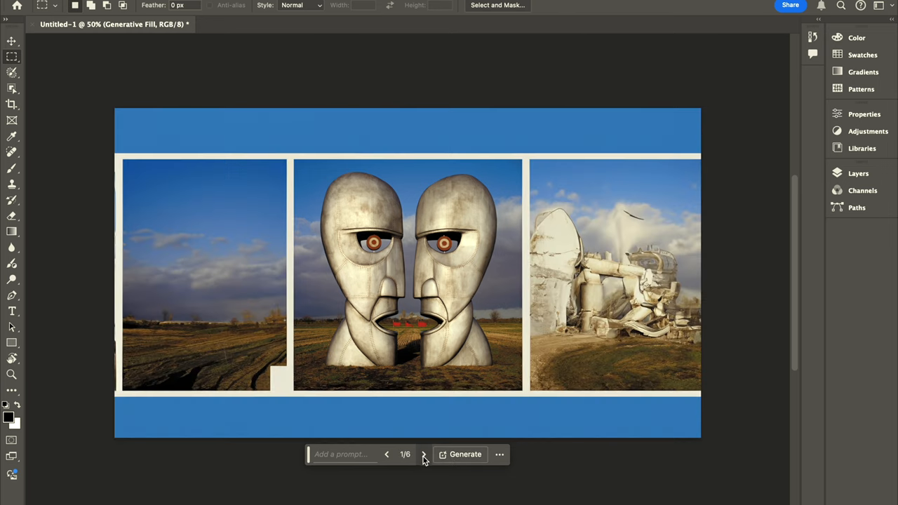
# - Cycle through later variations, including the standing-stone heads and smoke-cloud versions
pyautogui.click(421, 455)
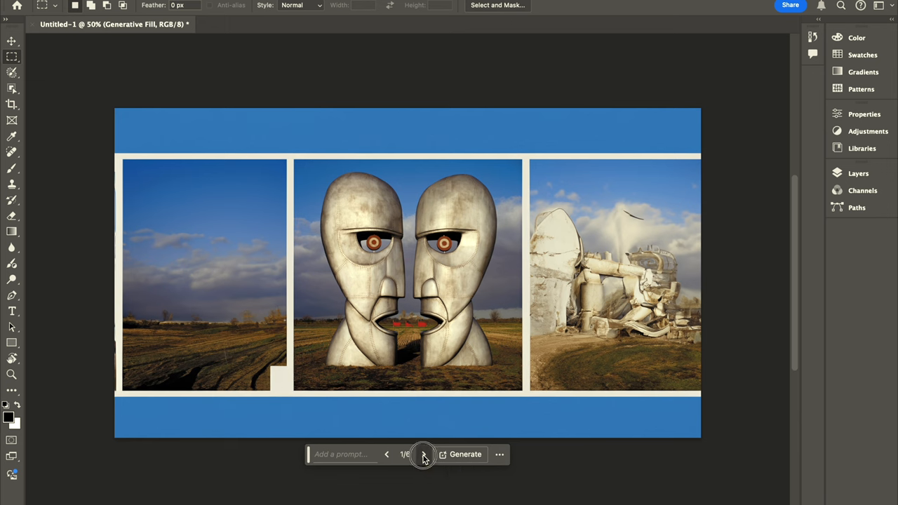
pyautogui.click(423, 455)
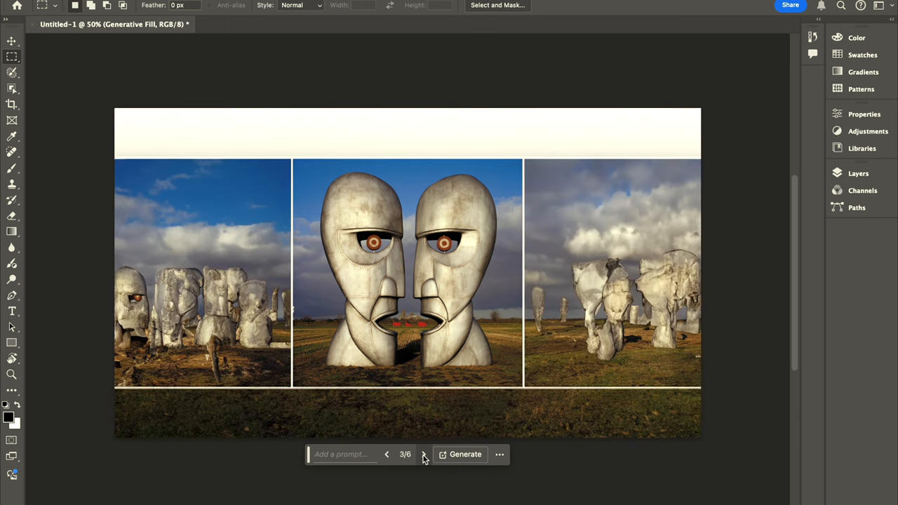
pyautogui.click(422, 456)
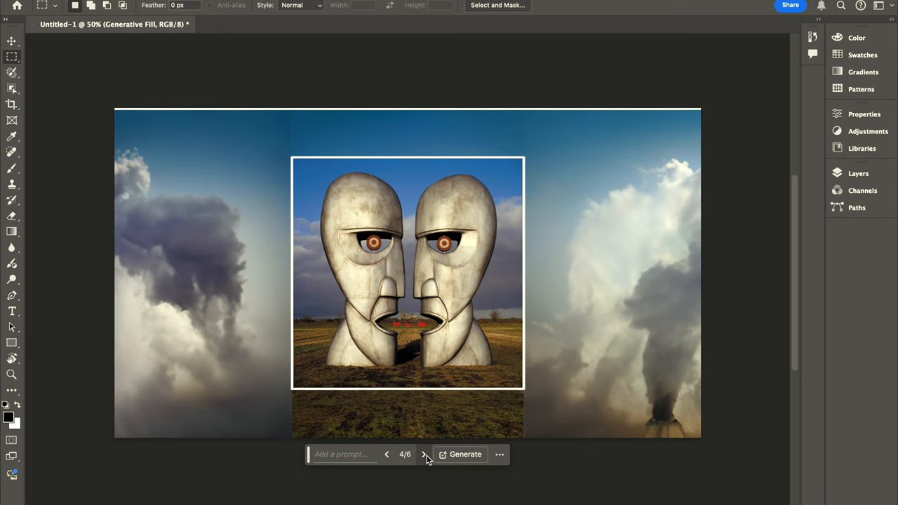
pyautogui.click(425, 454)
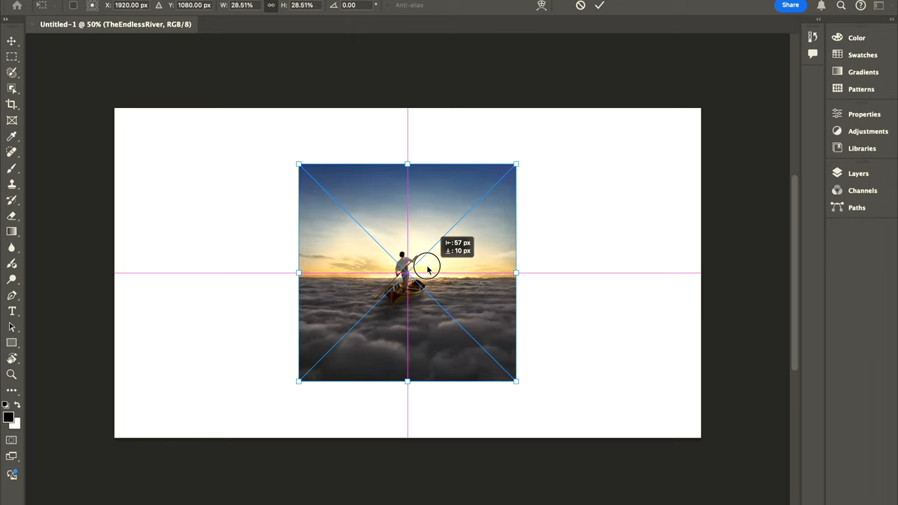
# - Commit The Endless River placement, select the cover, and Generative Fill the surrounding canvas
pyautogui.click(12, 55)
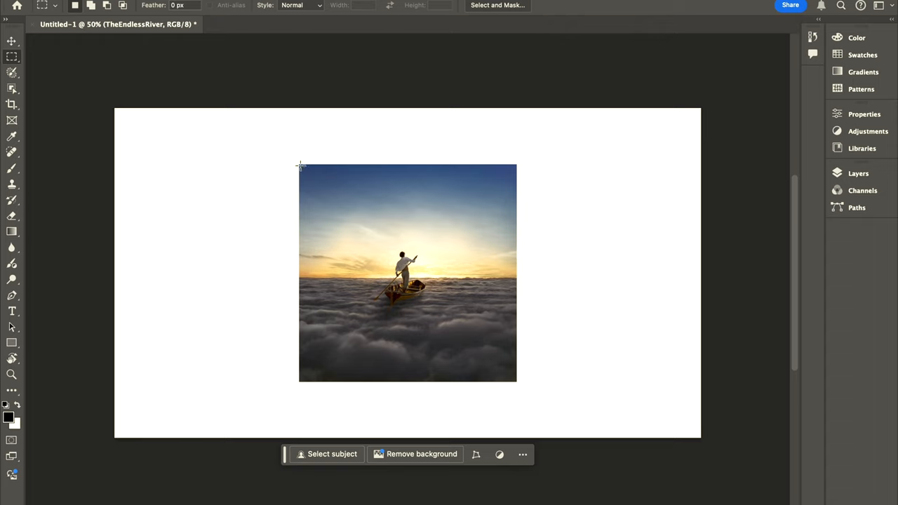
pyautogui.moveTo(299, 166); pyautogui.dragTo(502, 376)
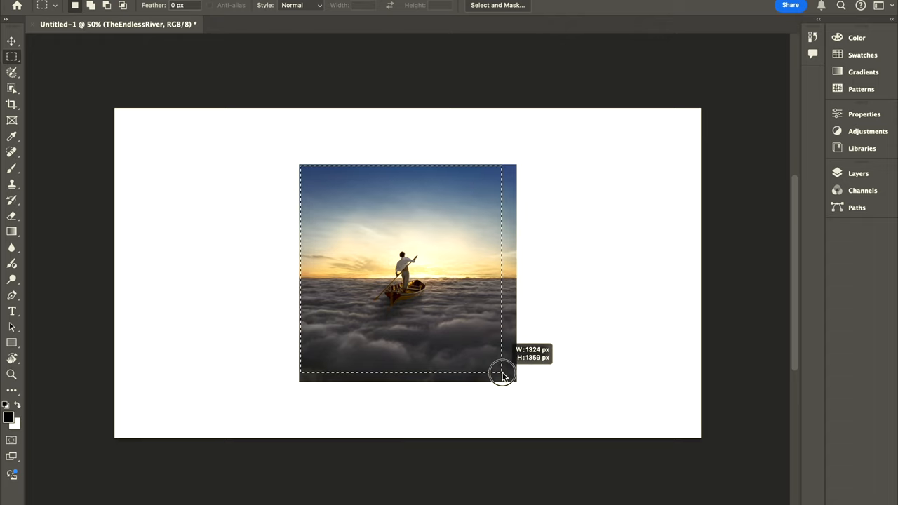
pyautogui.moveTo(501, 371); pyautogui.dragTo(516, 381)
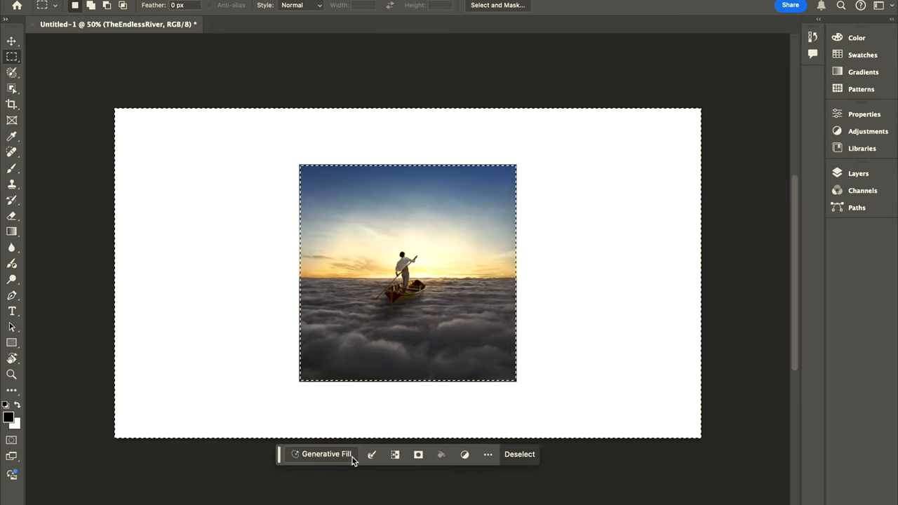
pyautogui.click(324, 454)
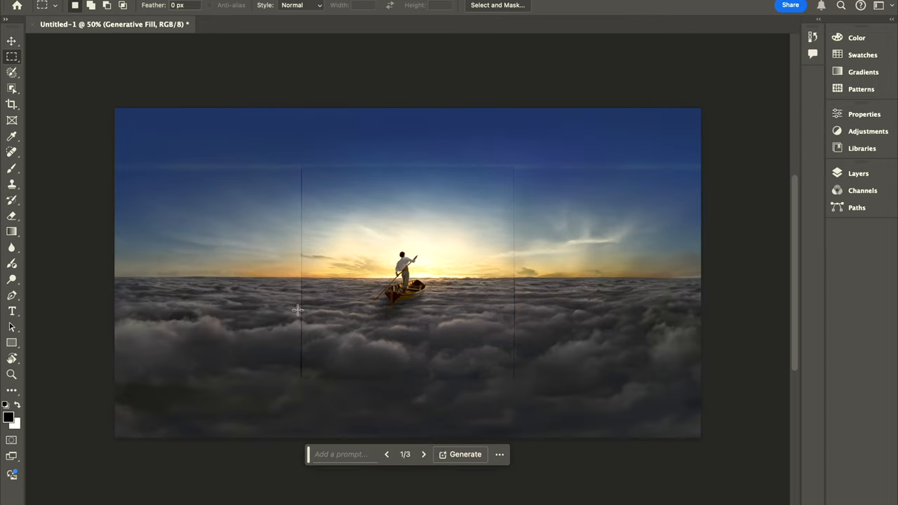
pyautogui.moveTo(428, 455)
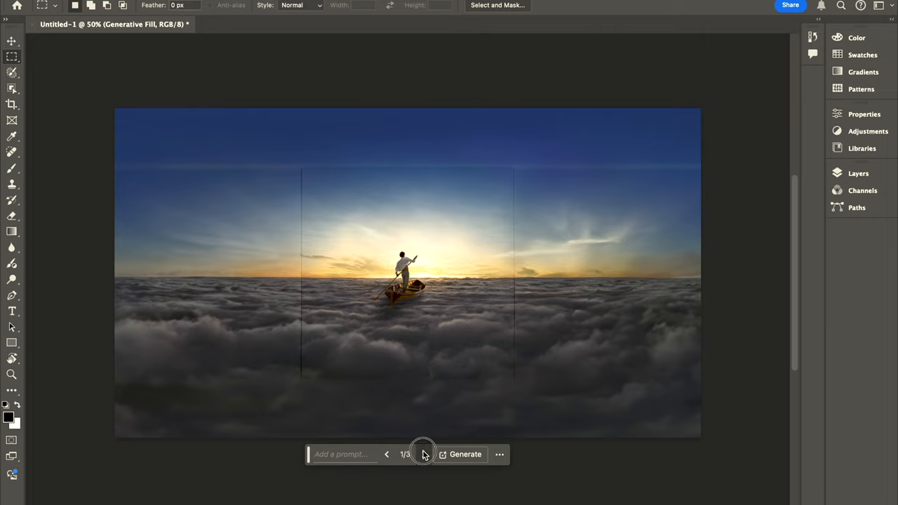
# - Compare variations 1–3 of the cloud extension and settle on variation 2/3
pyautogui.click(424, 454)
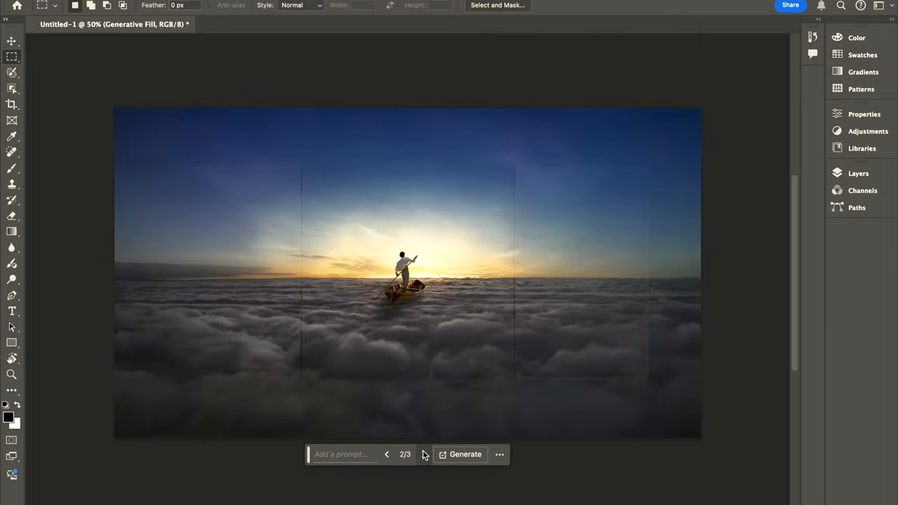
pyautogui.click(388, 454)
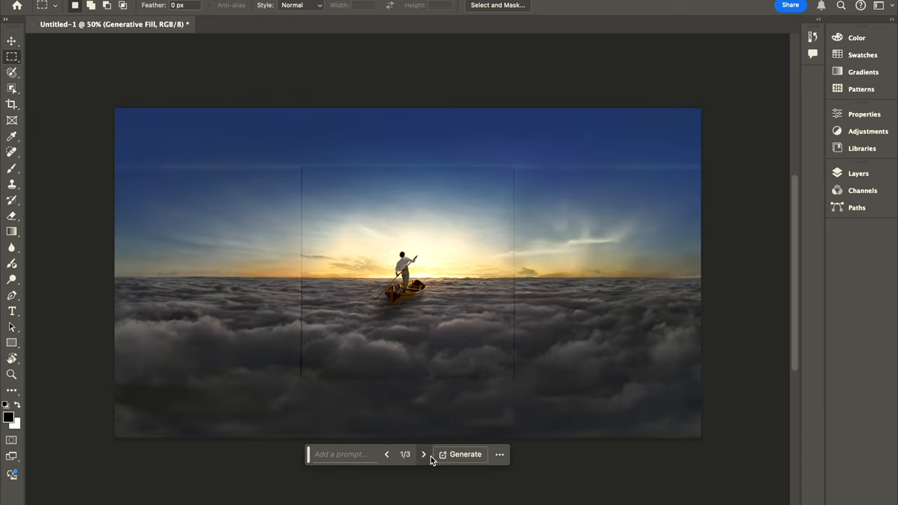
pyautogui.click(416, 454)
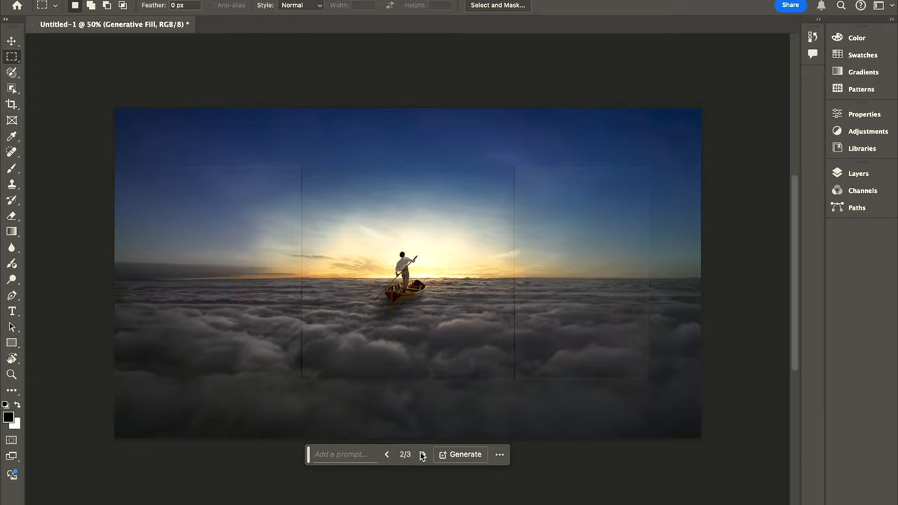
pyautogui.click(422, 454)
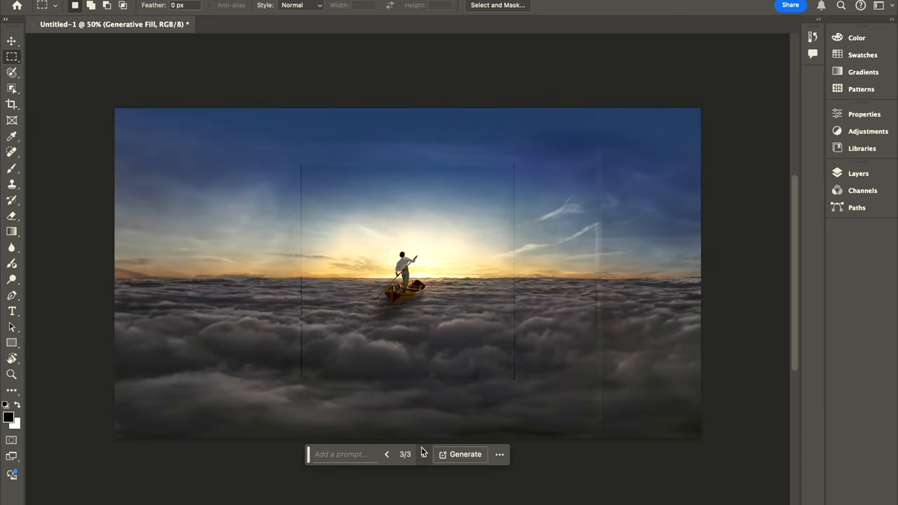
pyautogui.moveTo(593, 207)
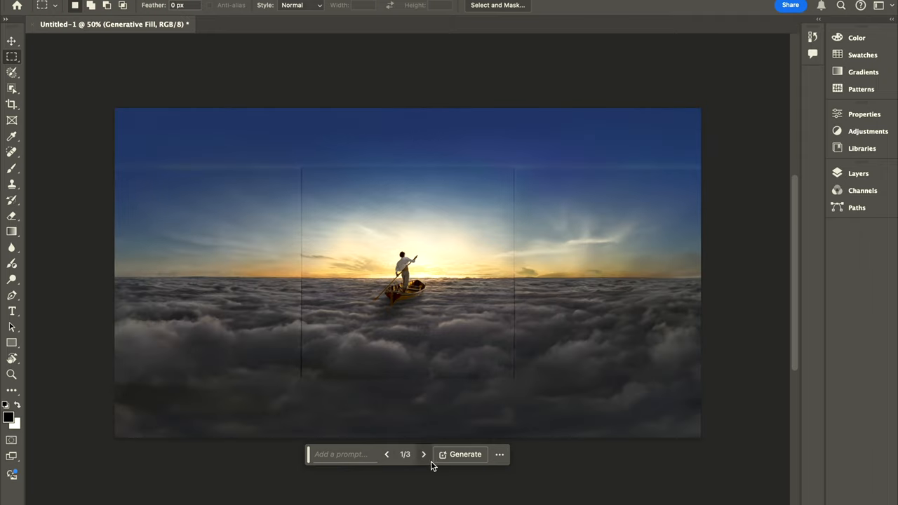
pyautogui.click(428, 455)
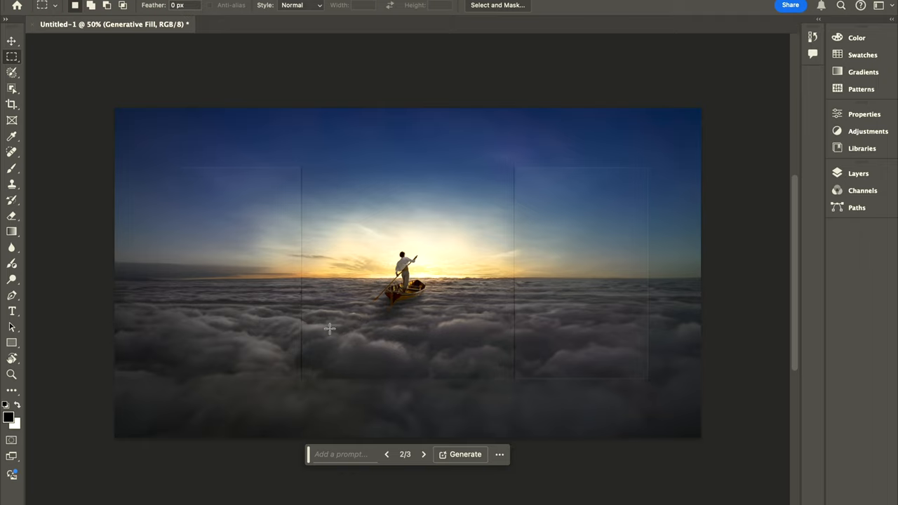
pyautogui.moveTo(265, 372)
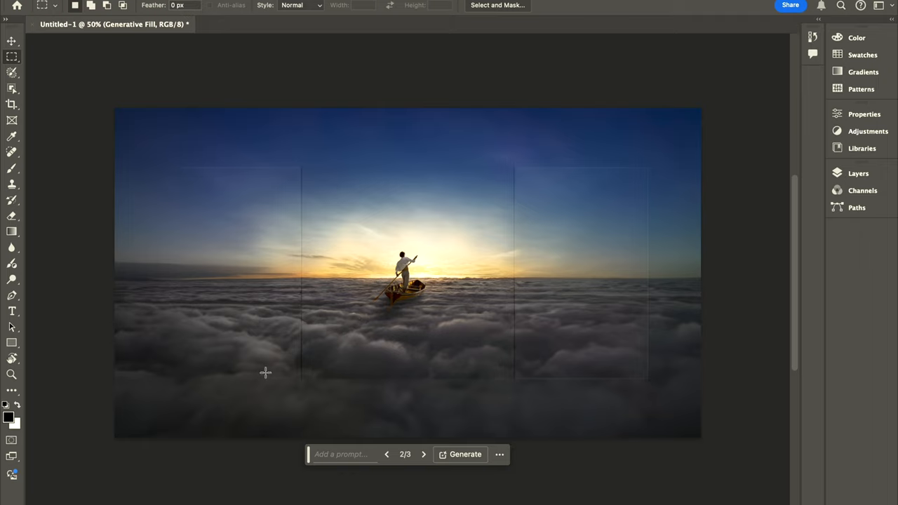